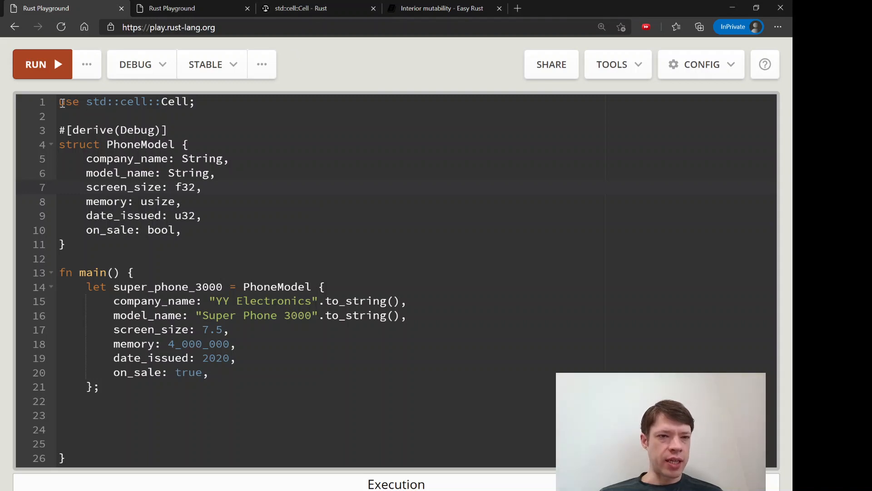
Check the std::cell::Cell import against its docs and declare on_sale as Cell<bool>
{"action": "left_click_drag", "start_coordinate": [86, 101], "coordinate": [196, 101]}
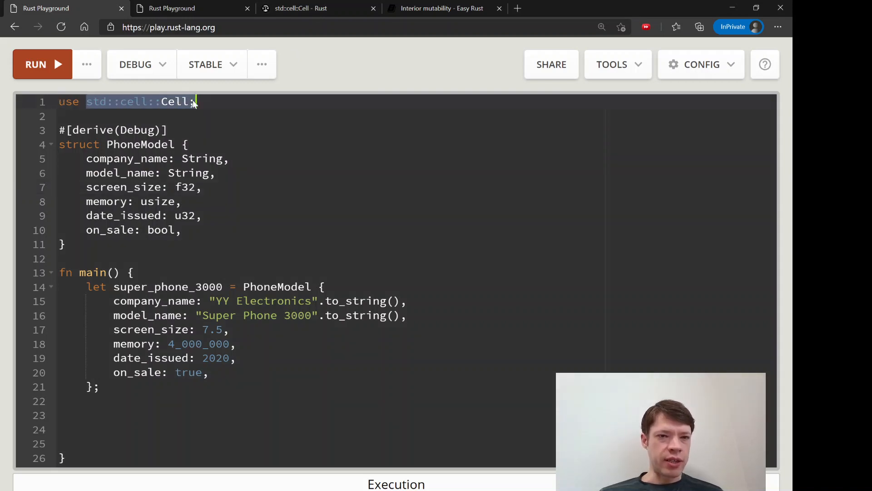
{"action": "left_click", "coordinate": [319, 9]}
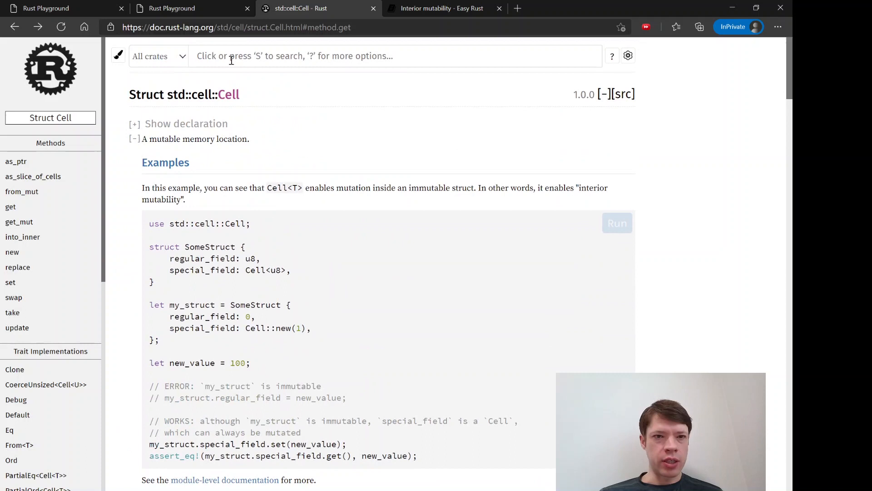
{"action": "left_click", "coordinate": [61, 9]}
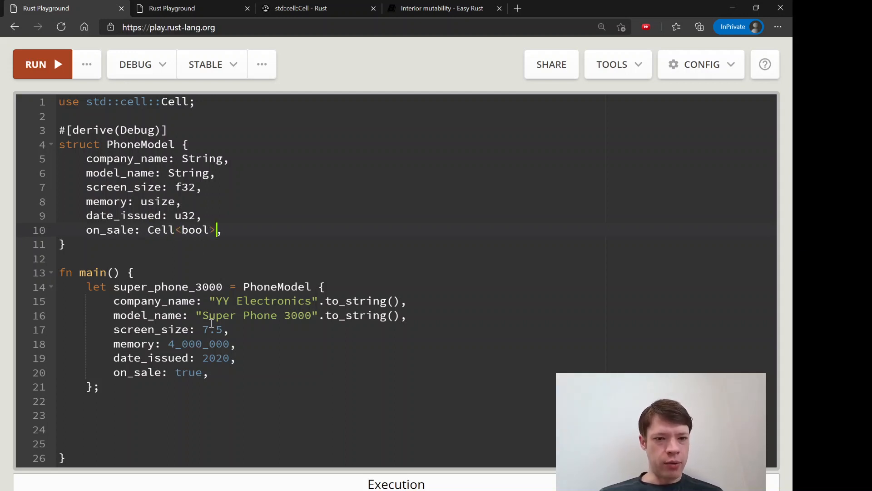
{"action": "left_click", "coordinate": [175, 373]}
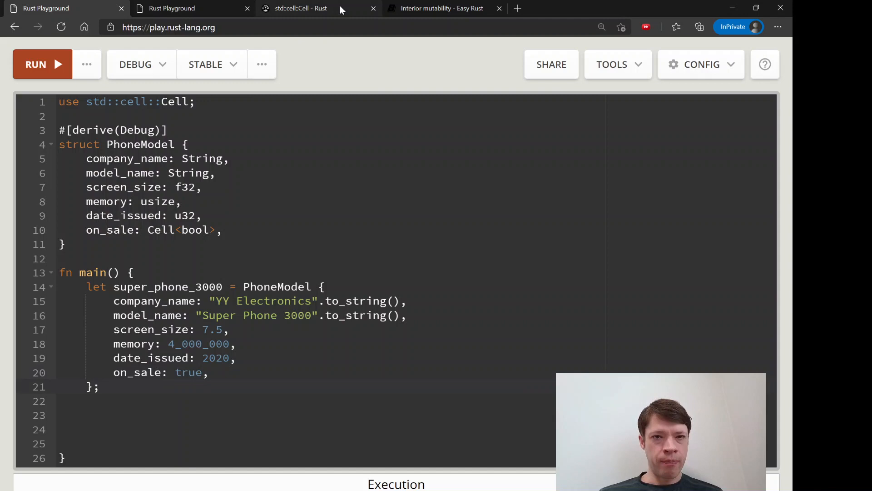
Read the Cell::new and set method docs, then return to the playground code
{"action": "left_click", "coordinate": [301, 8]}
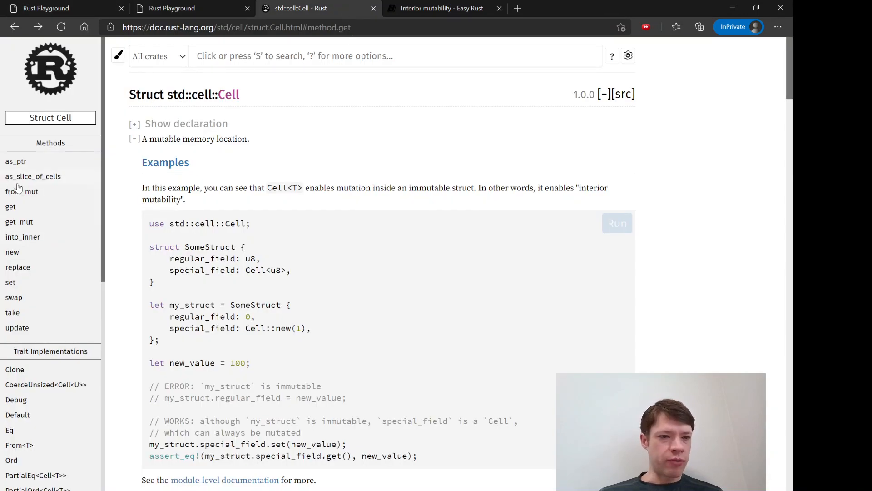
{"action": "left_click", "coordinate": [12, 252]}
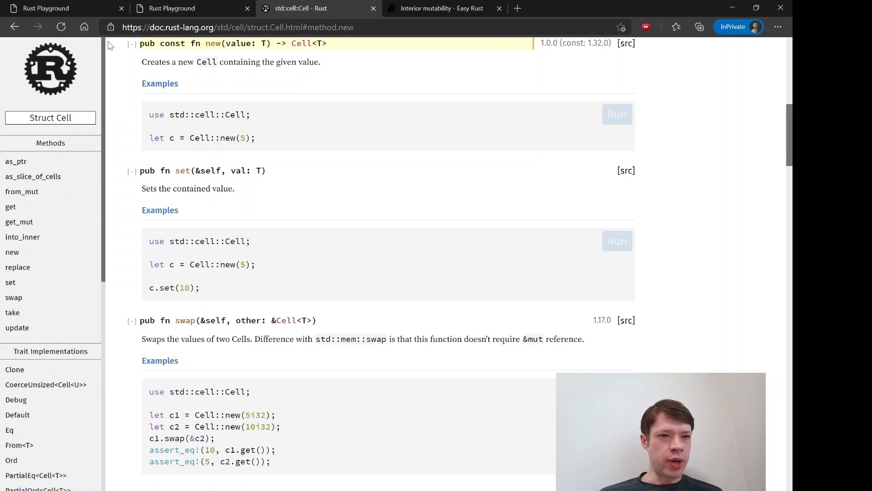
{"action": "left_click", "coordinate": [61, 8]}
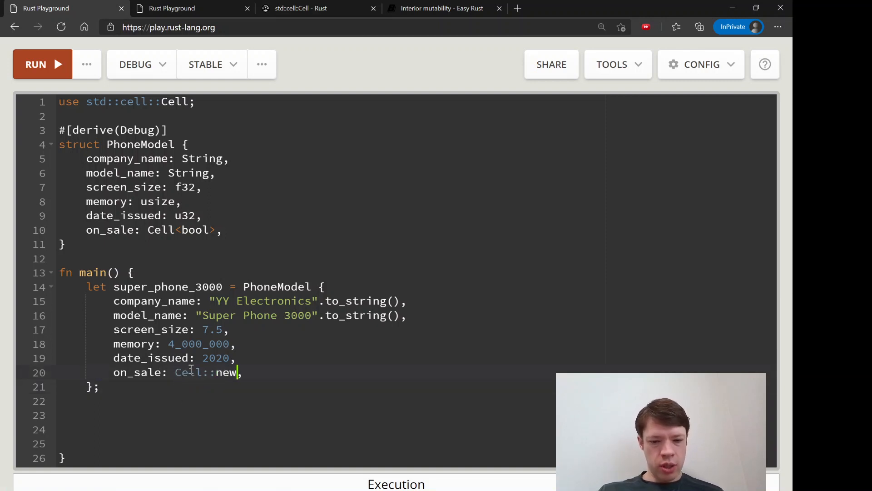
Initialise on_sale with Cell::new(true), add dbg!(super_phone_3000); and run to see Cell { value: true }
{"action": "type", "text": "(tru"}
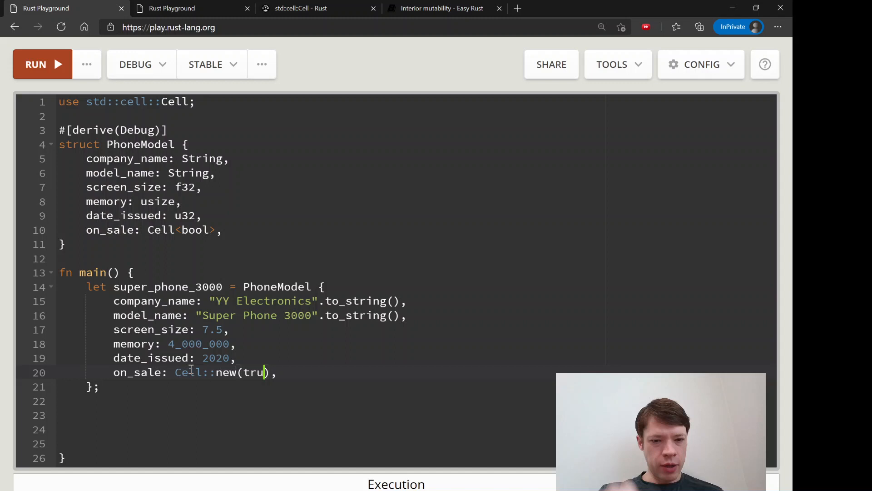
{"action": "type", "text": "e"}
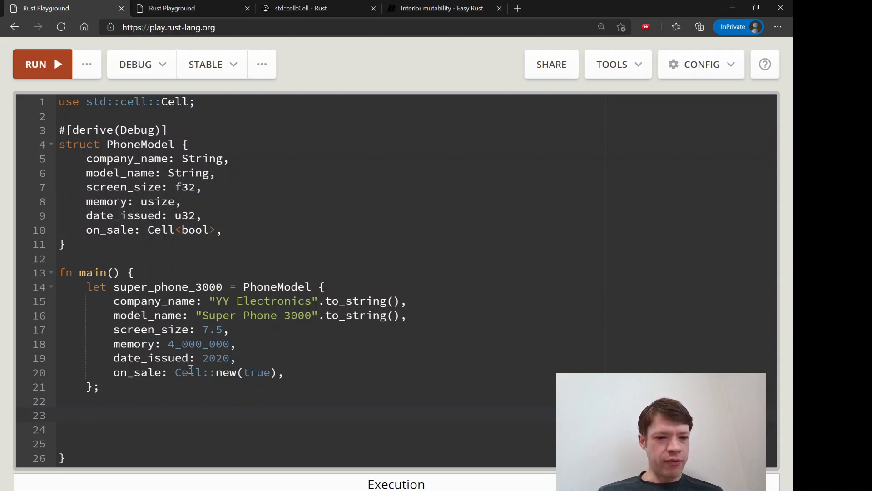
{"action": "type", "text": "dbg!"}
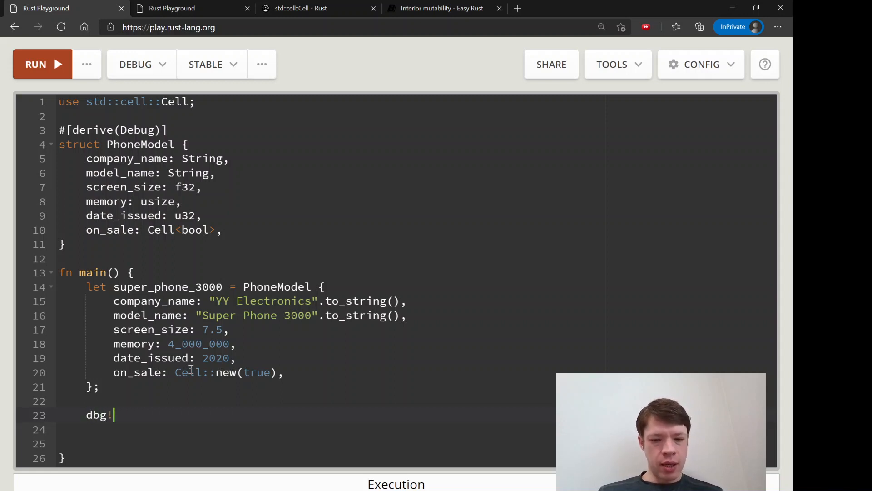
{"action": "type", "text": "()"}
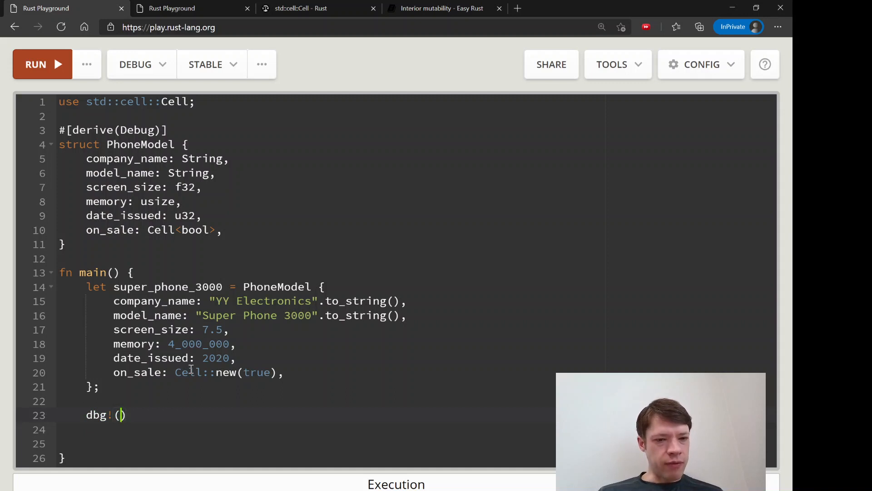
{"action": "type", "text": "super_phone_30"}
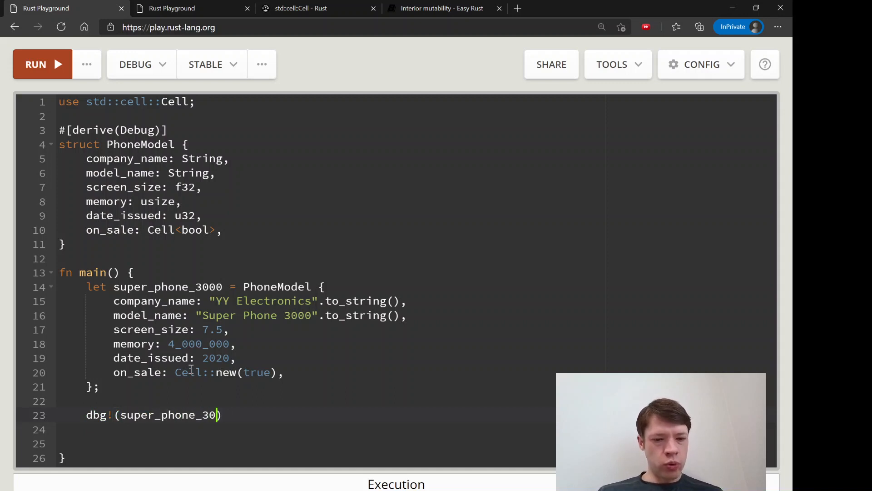
{"action": "type", "text": "00);"}
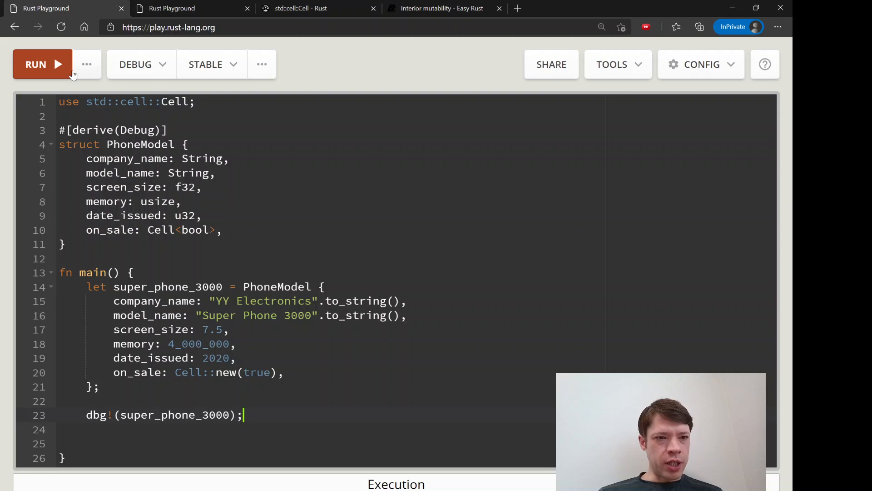
{"action": "left_click", "coordinate": [36, 64]}
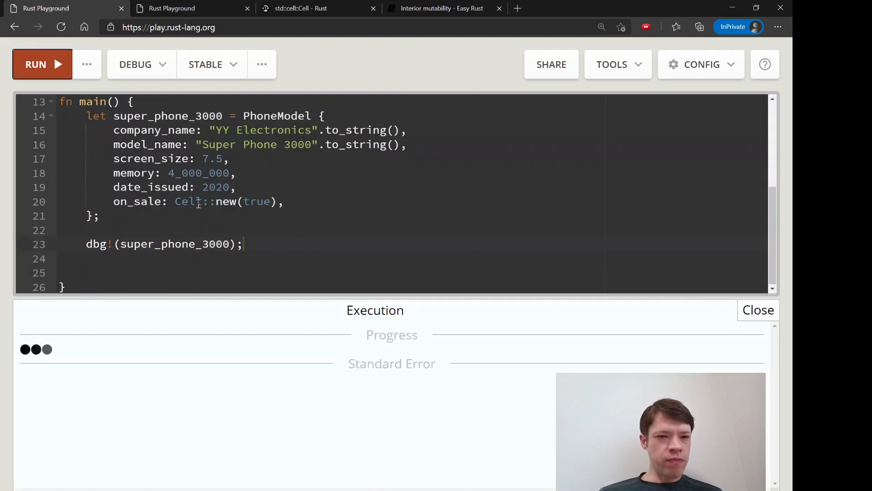
{"action": "left_click", "coordinate": [36, 64]}
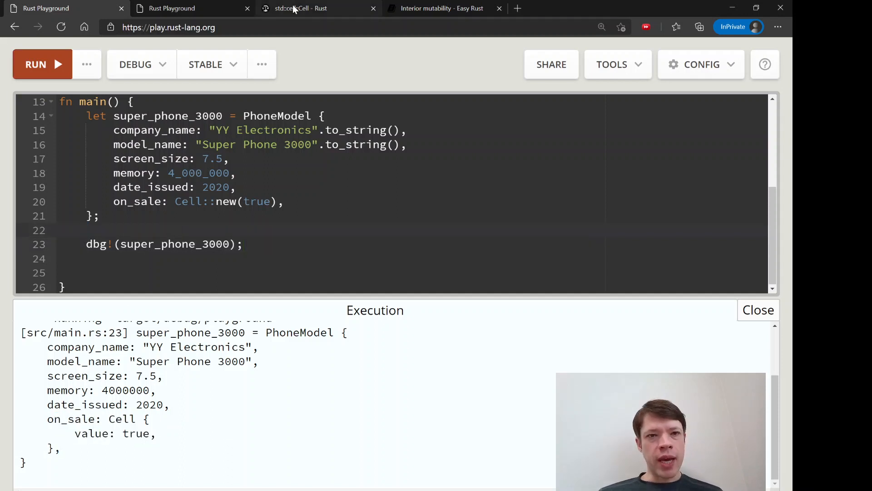
Read Cell's get and experimental update method docs in the Methods sidebar
{"action": "left_click", "coordinate": [300, 9]}
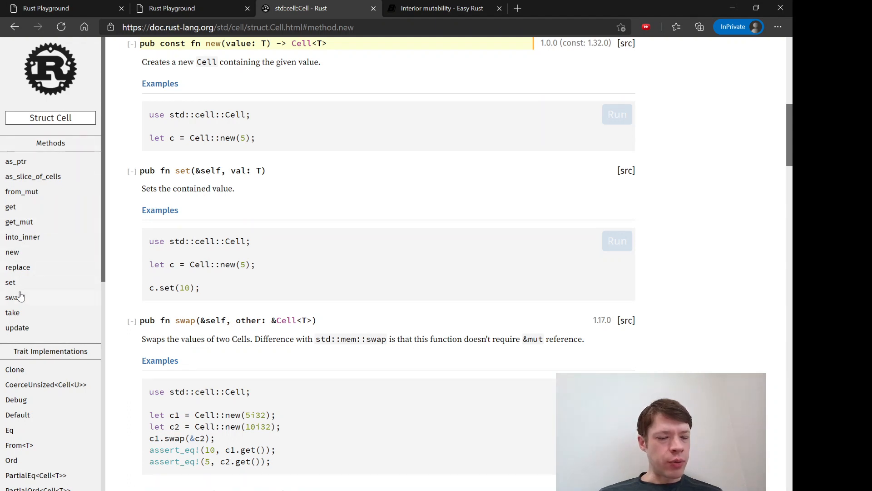
{"action": "mouse_move", "coordinate": [27, 331]}
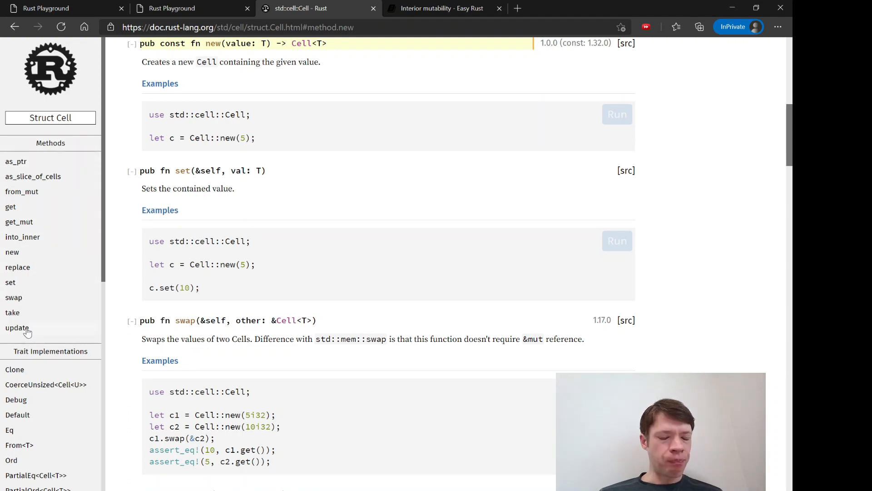
{"action": "mouse_move", "coordinate": [33, 254]}
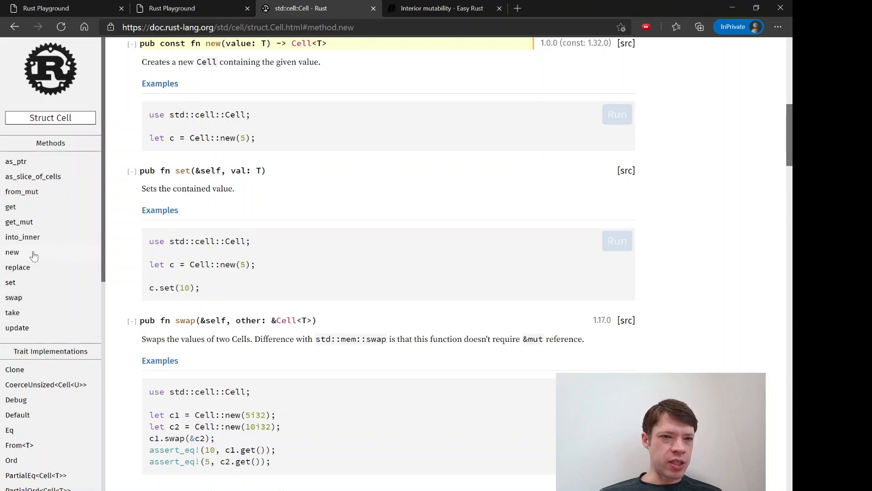
{"action": "mouse_move", "coordinate": [11, 207]}
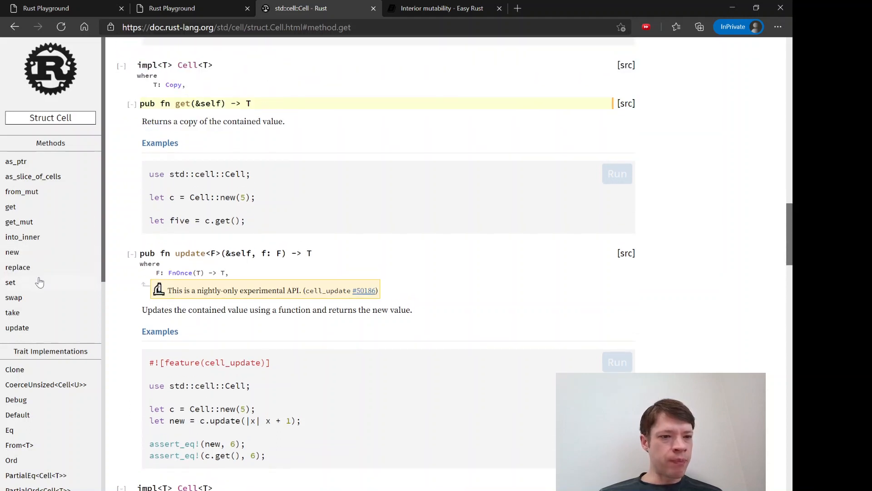
{"action": "left_click", "coordinate": [10, 282]}
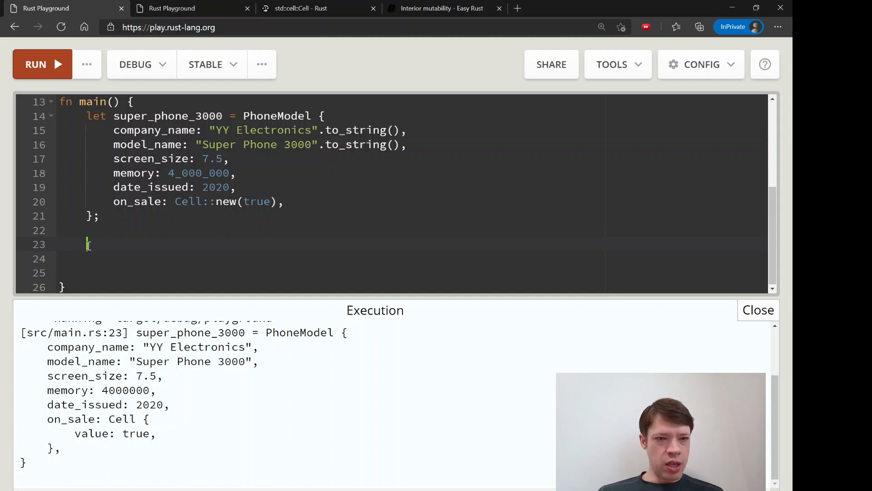
Add super_phone_3000.on_sale.set(false); with a dbg! and run to see Cell { value: false }
{"action": "type", "text": "super_phone_3000.on_"}
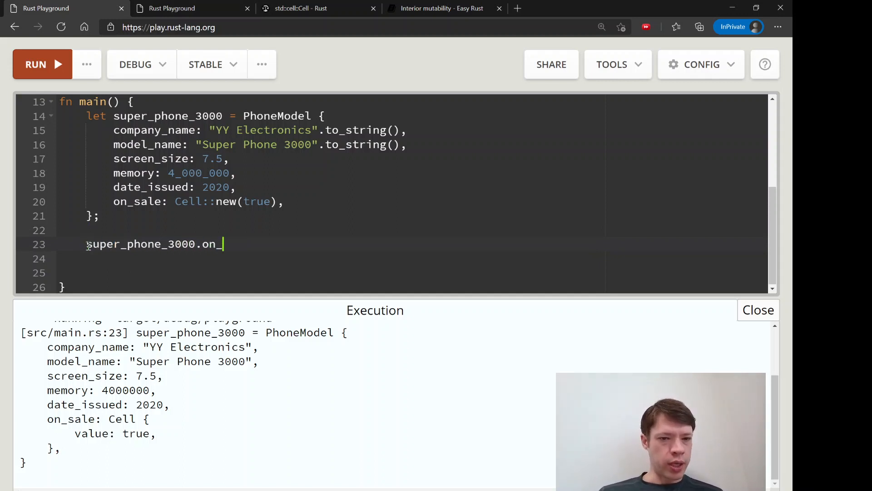
{"action": "type", "text": "sale."}
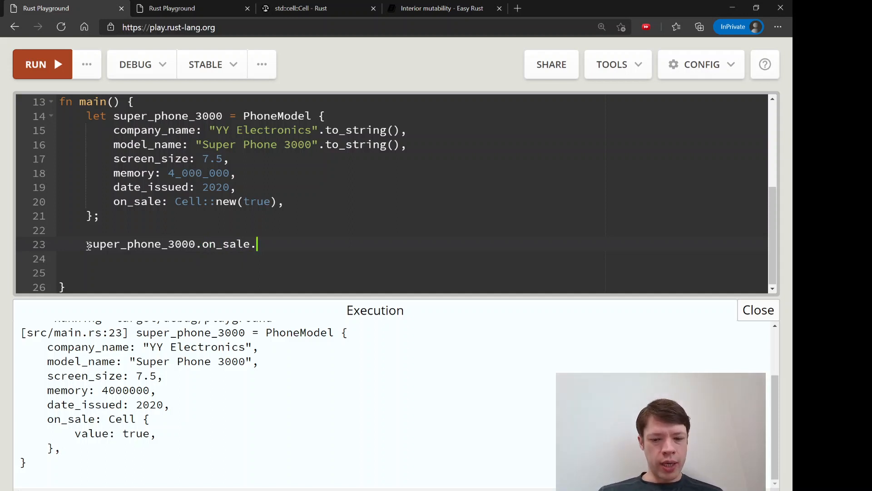
{"action": "type", "text": "set(false);"}
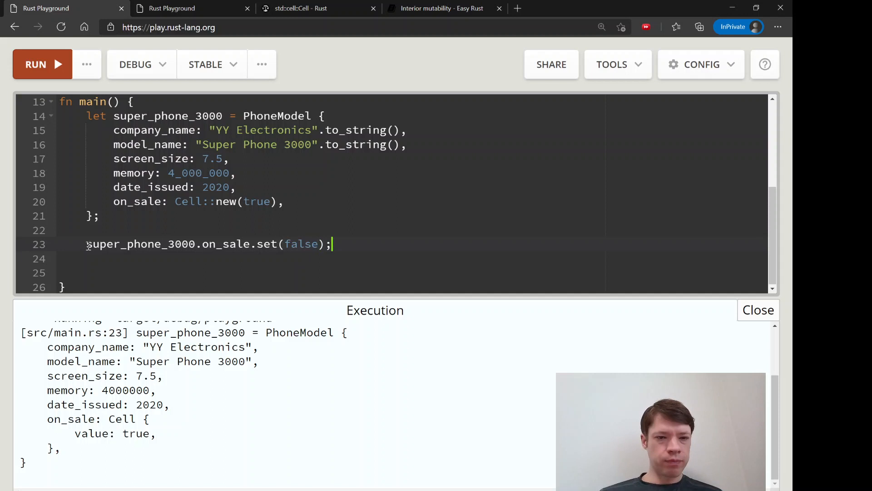
{"action": "type", "text": "dbg!("}
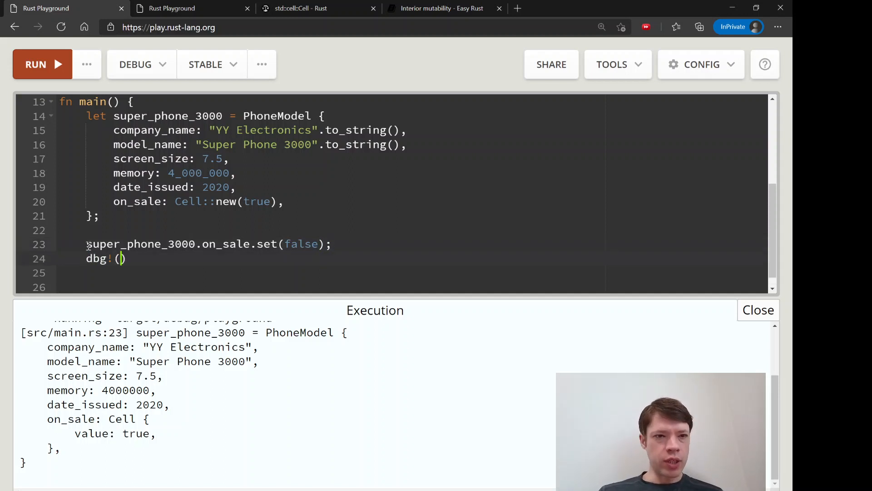
{"action": "type", "text": "super_phone_"}
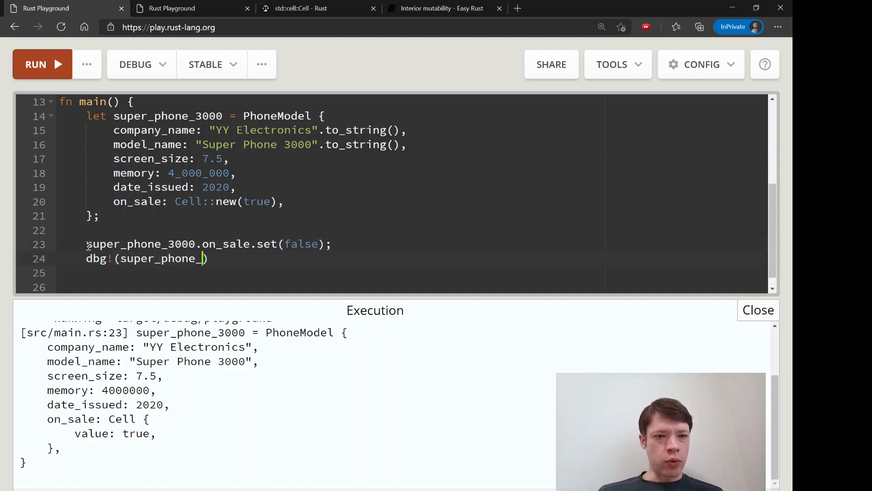
{"action": "type", "text": "3000);"}
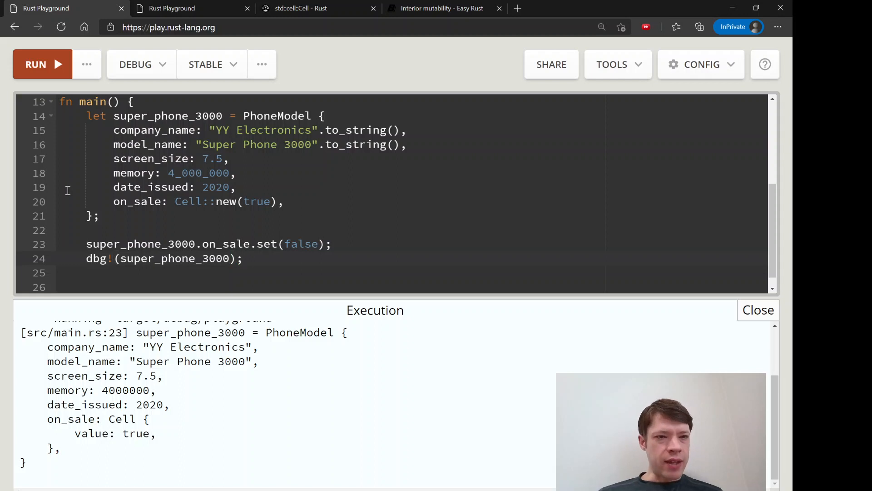
{"action": "left_click", "coordinate": [42, 63]}
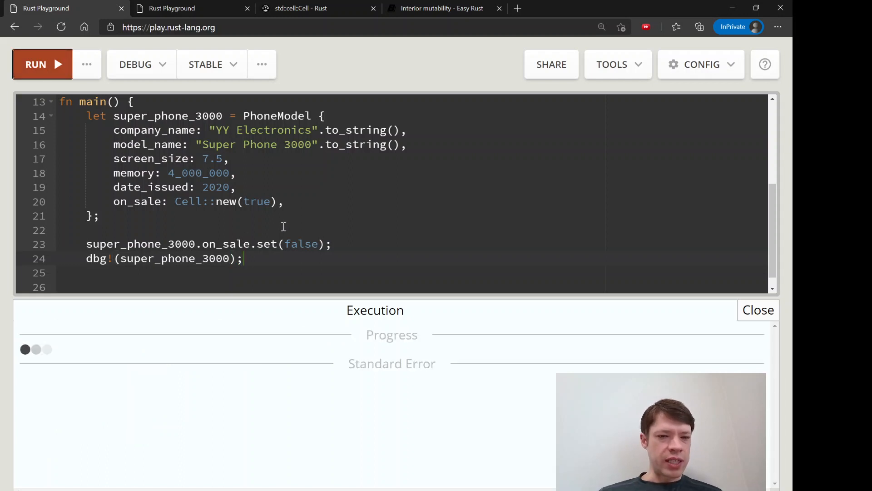
{"action": "left_click", "coordinate": [35, 63]}
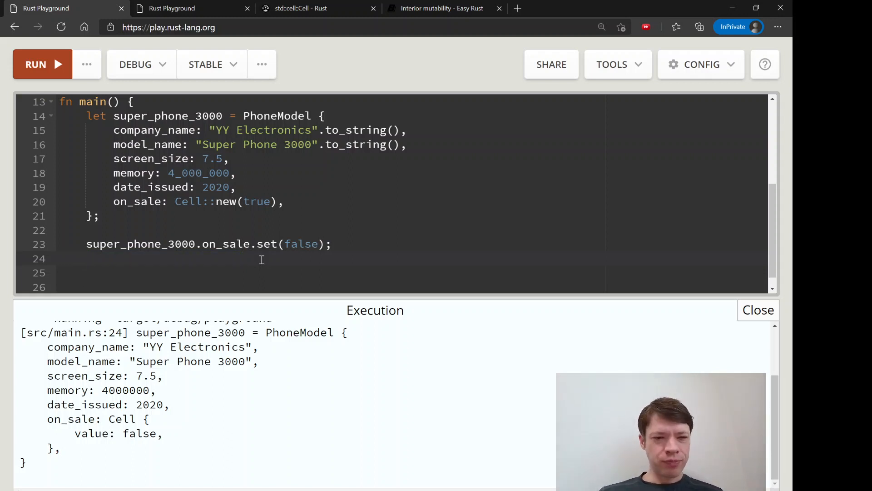
Write println!("{}", super_phone_3000.on_sale.get()); in main
{"action": "type", "text": "println!(\"{}\""}
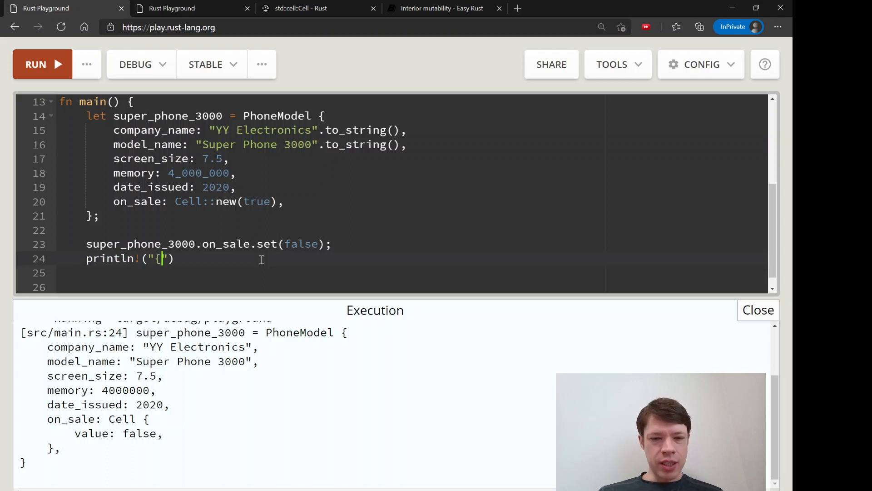
{"action": "type", "text": "},"}
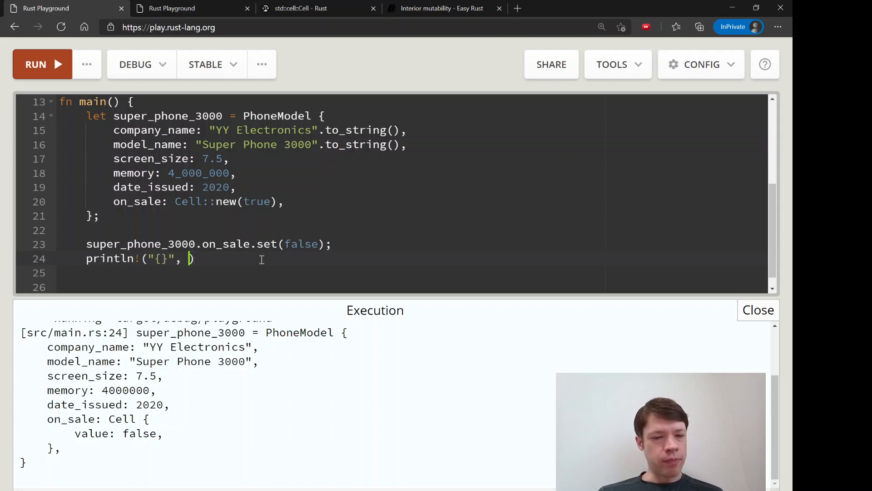
{"action": "type", "text": "super_"}
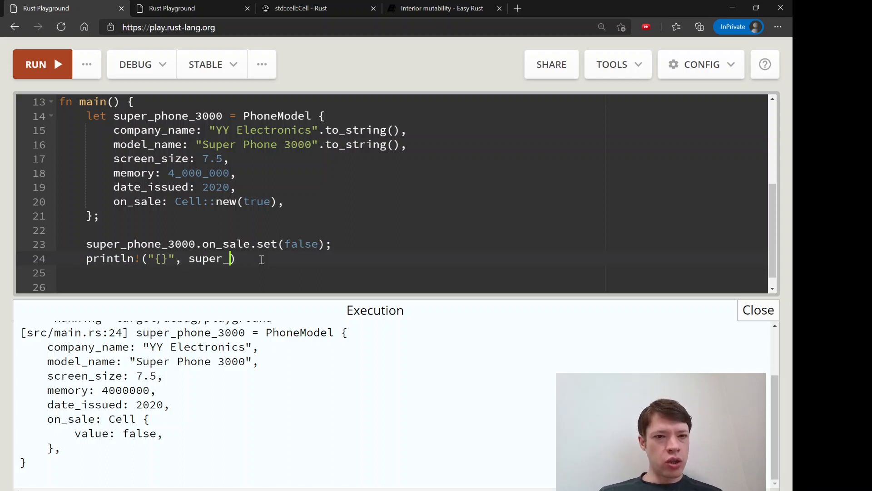
{"action": "type", "text": "phone_300"}
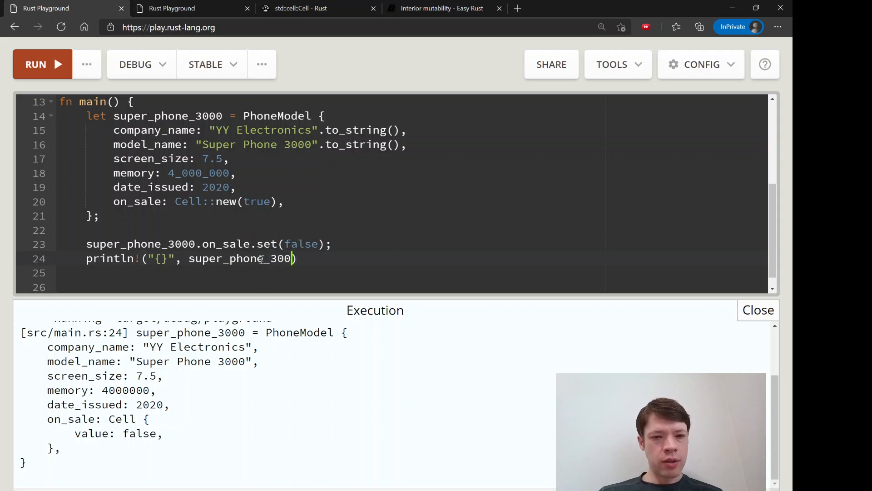
{"action": "type", "text": ".get"}
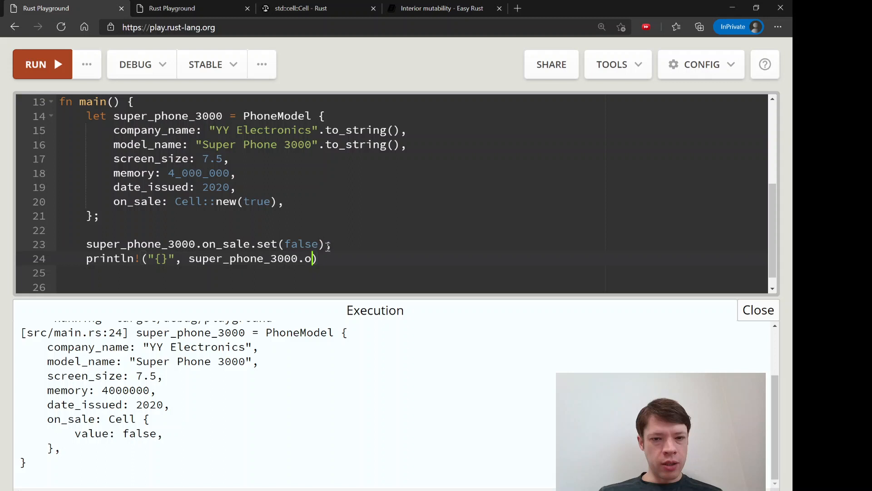
{"action": "type", "text": "n_sale.get("}
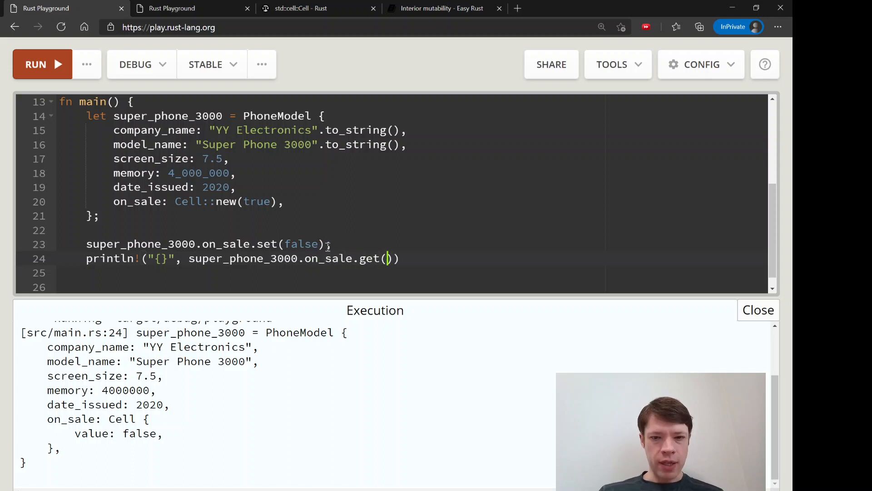
{"action": "type", "text": ";"}
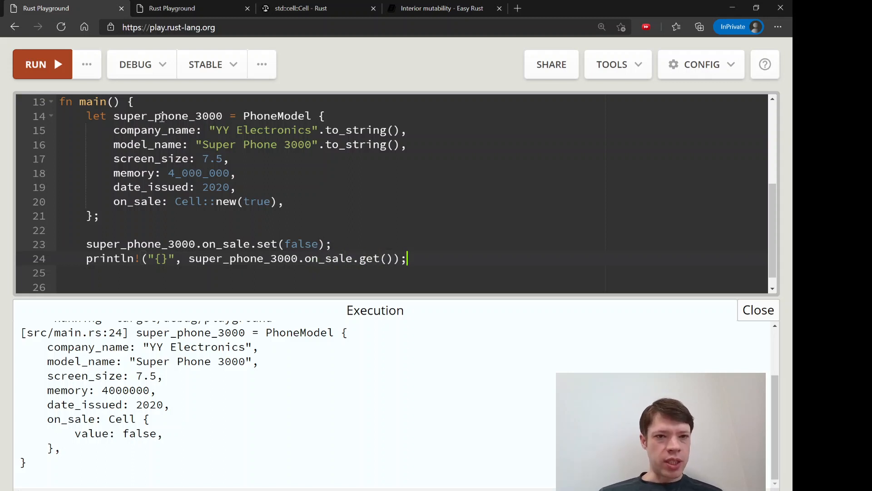
Read the source of Cell's get method and its data-race safety comment, then return to the playground
{"action": "left_click", "coordinate": [302, 9]}
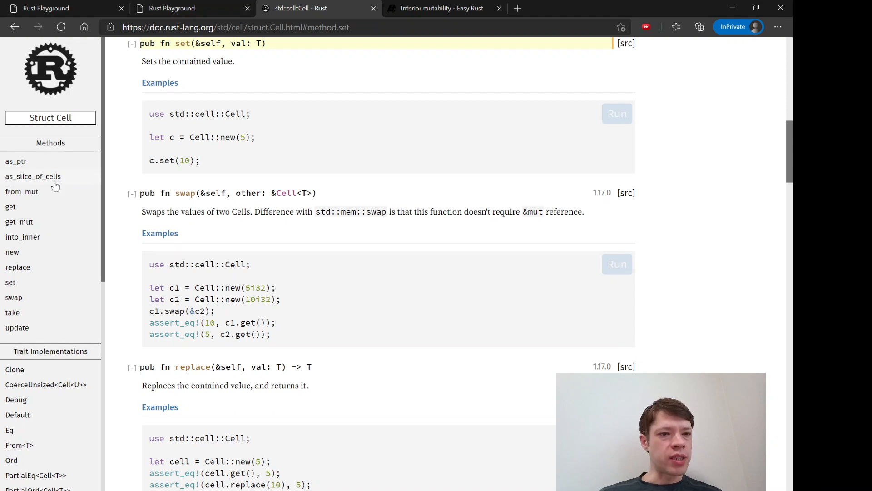
{"action": "left_click", "coordinate": [11, 206]}
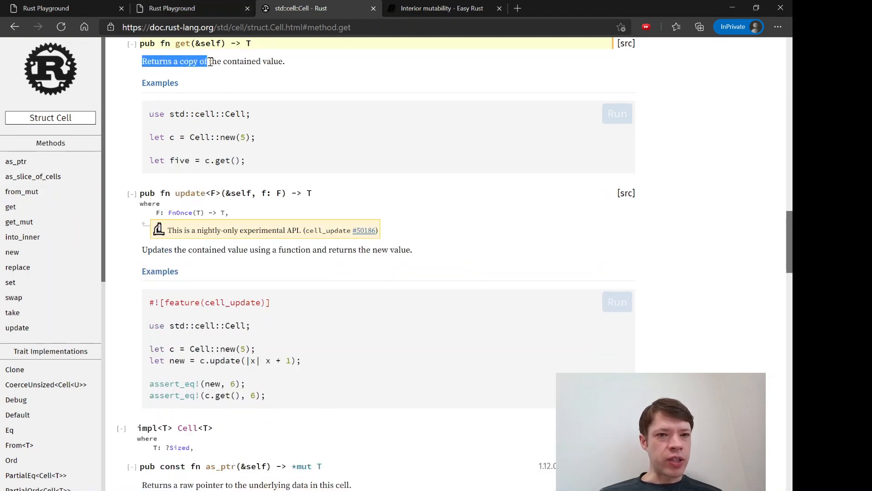
{"action": "left_click", "coordinate": [289, 76]}
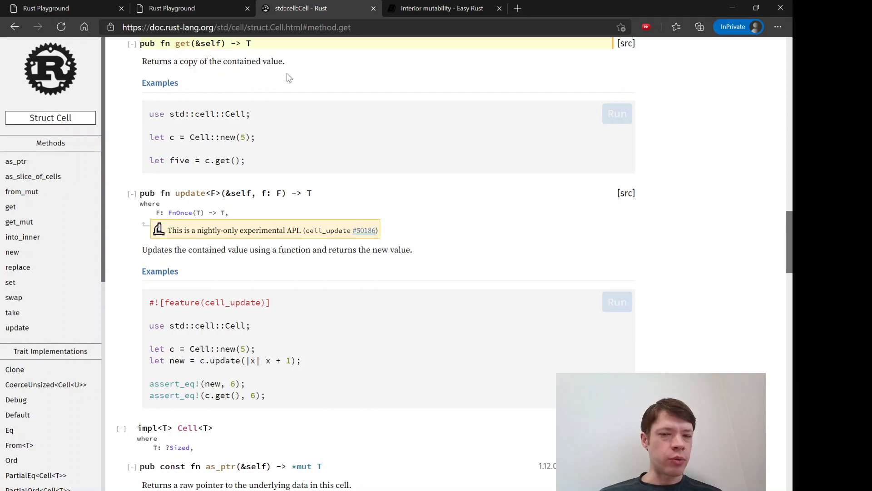
{"action": "left_click", "coordinate": [625, 43]}
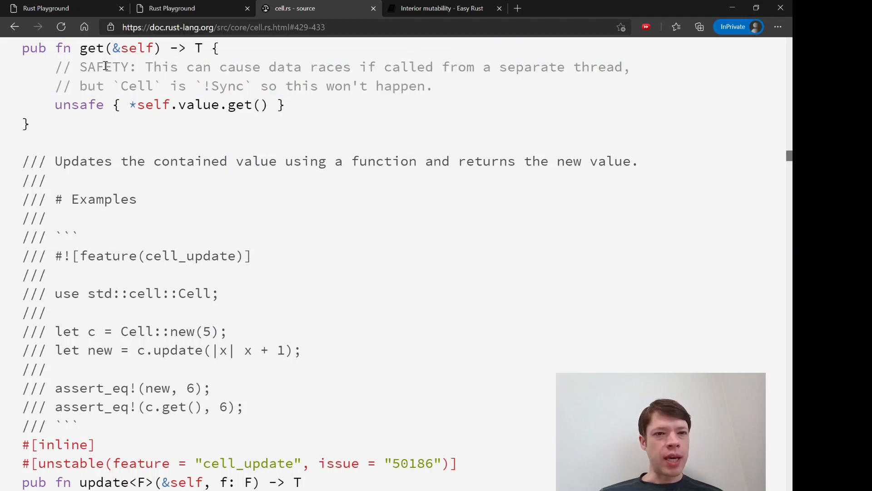
{"action": "left_click_drag", "start_coordinate": [267, 66], "coordinate": [628, 67]}
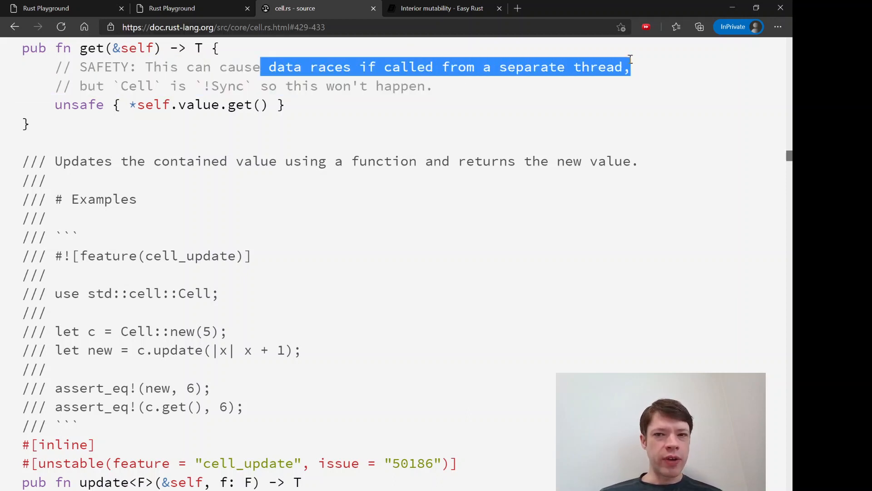
{"action": "left_click", "coordinate": [117, 85]}
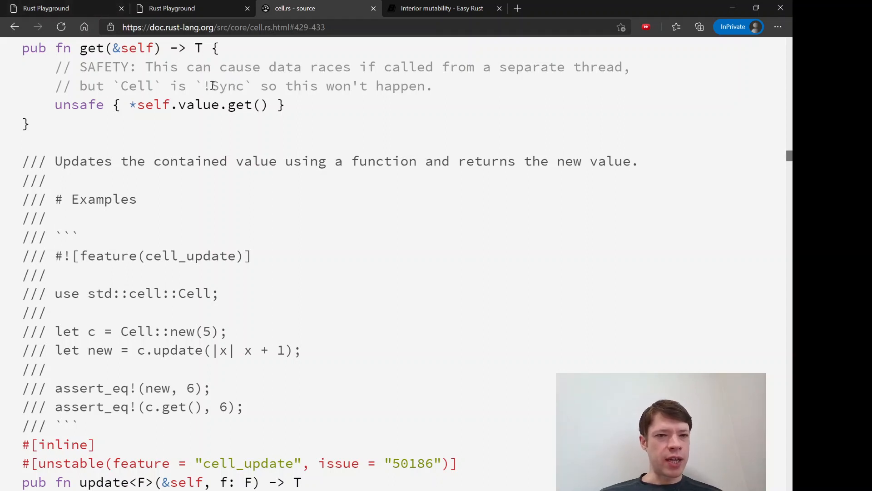
{"action": "left_click", "coordinate": [61, 9]}
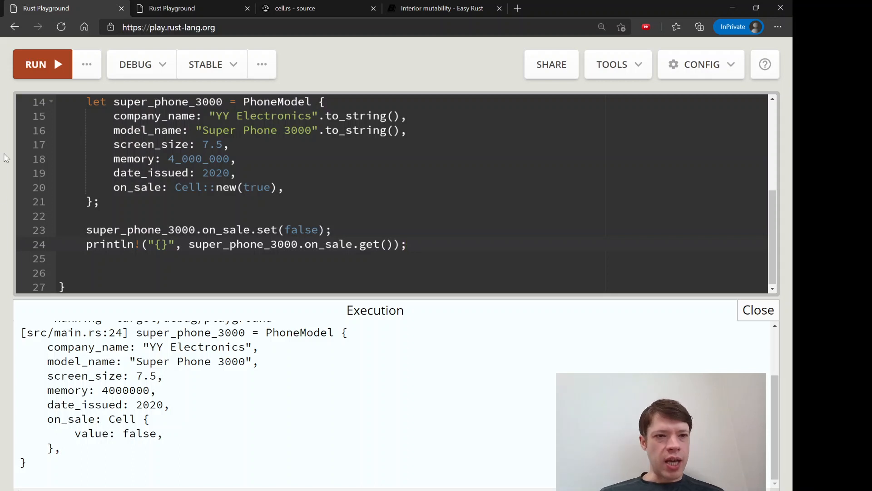
Run the phone program to print false and switch to the Book/AwesomeTrait playground tab
{"action": "left_click", "coordinate": [42, 64]}
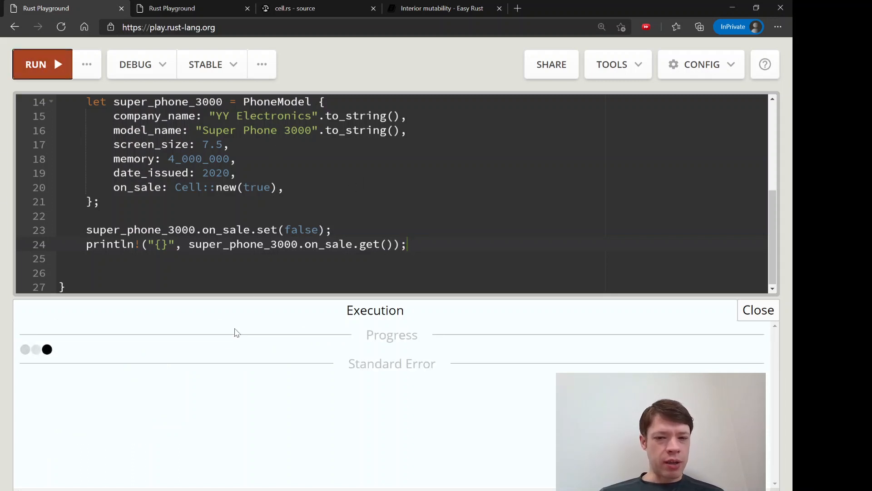
{"action": "left_click", "coordinate": [35, 64]}
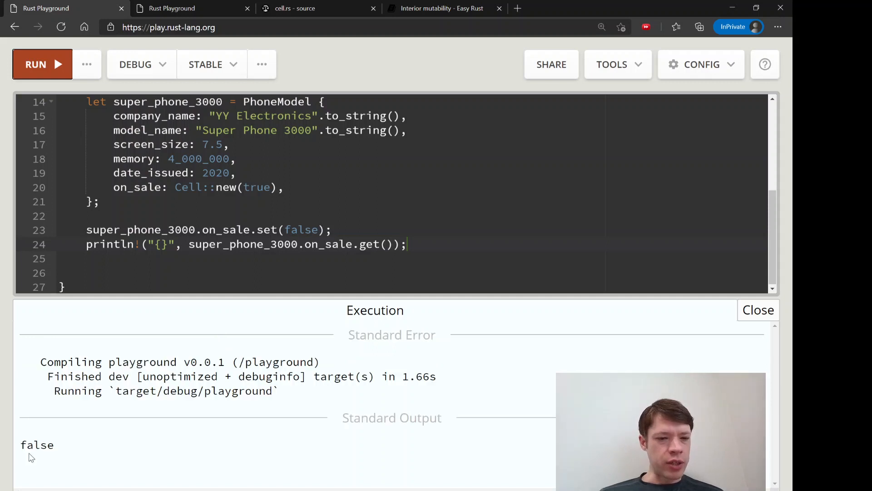
{"action": "double_click", "coordinate": [37, 444]}
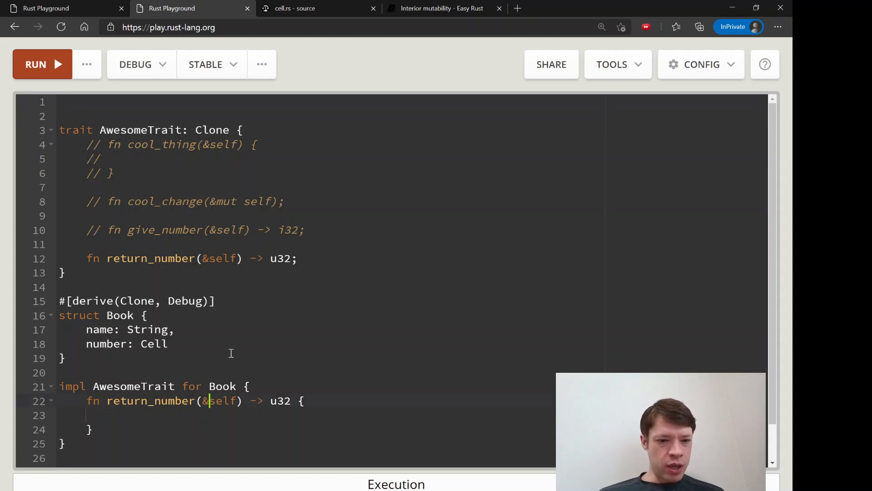
Import use std::cell::Cell; at the top of the Book program
{"action": "type", "text": "mut"}
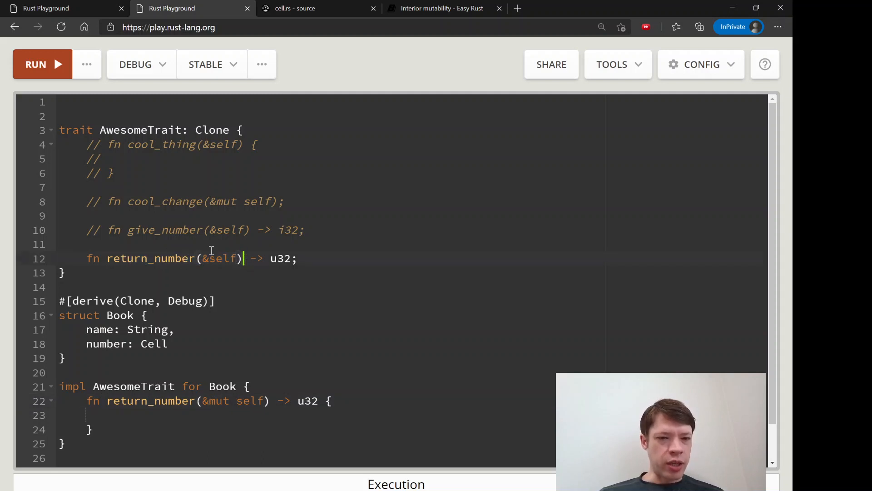
{"action": "left_click", "coordinate": [229, 400]}
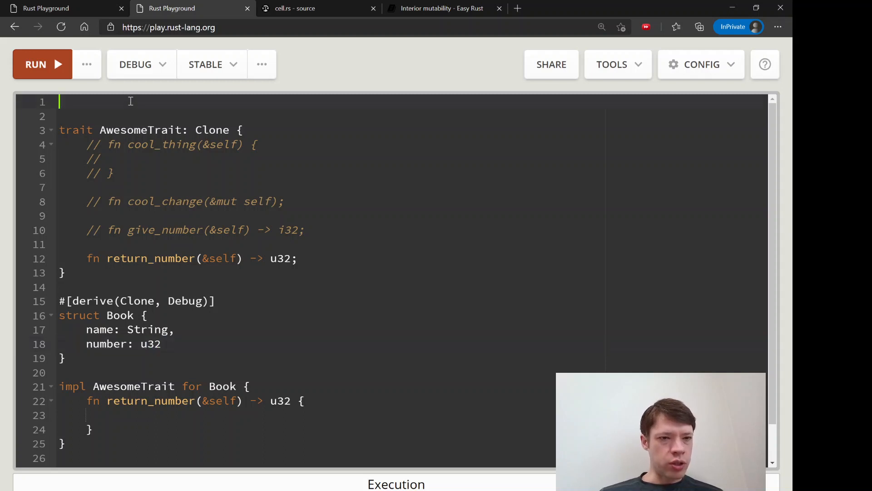
{"action": "type", "text": "use std::cel"}
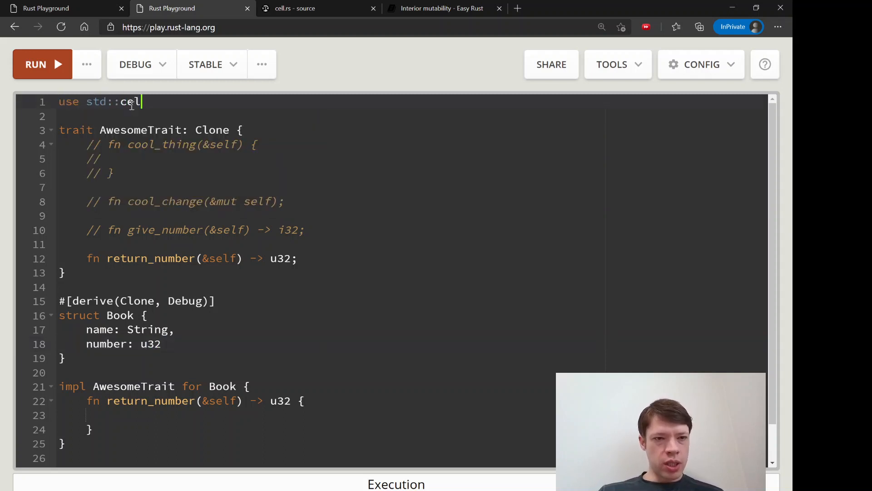
{"action": "type", "text": "l::Cell;"}
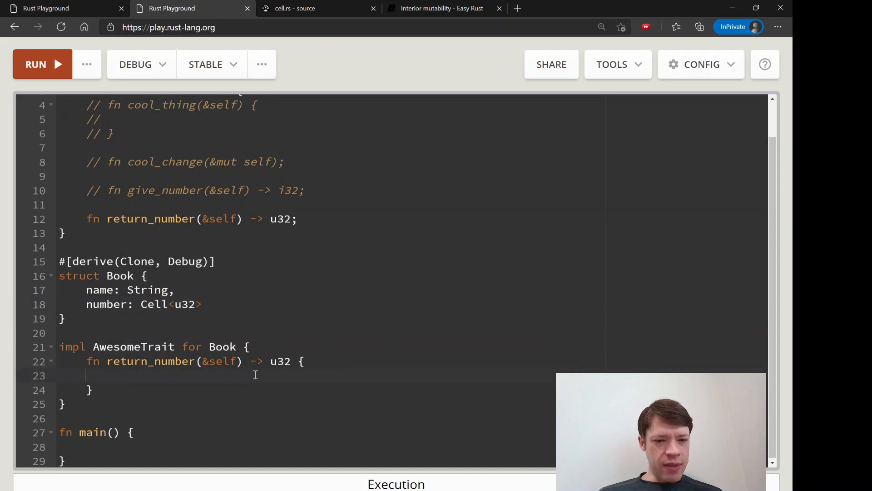
{"action": "mouse_move", "coordinate": [281, 437]}
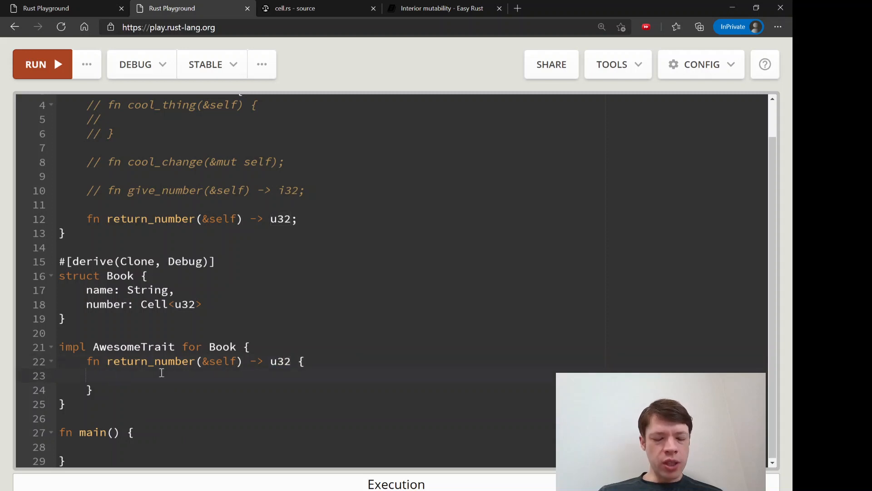
Write return_number as get plus 10, set(new_number), return self.number.get(), and run it
{"action": "type", "text": "let new_numbe"}
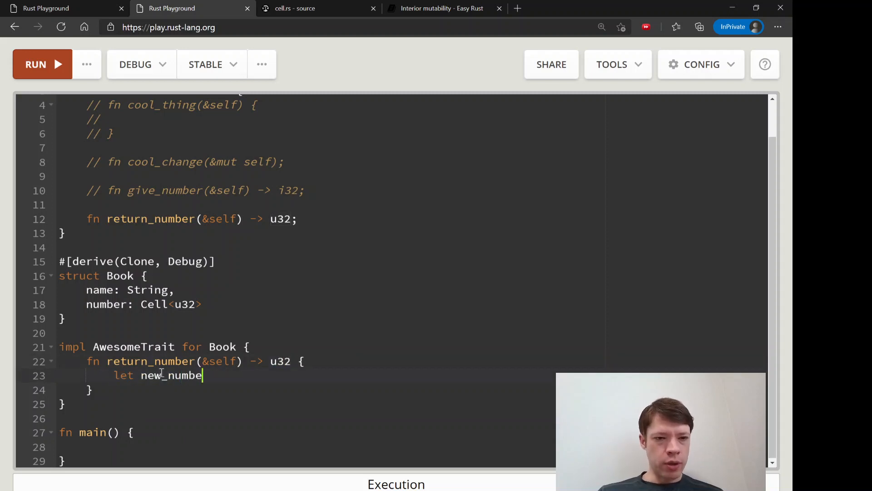
{"action": "type", "text": "r ="}
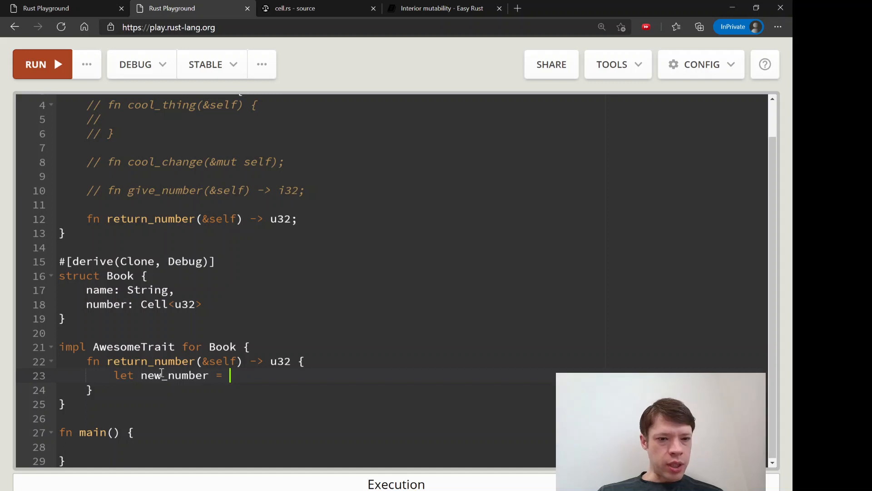
{"action": "type", "text": "self.number.get"}
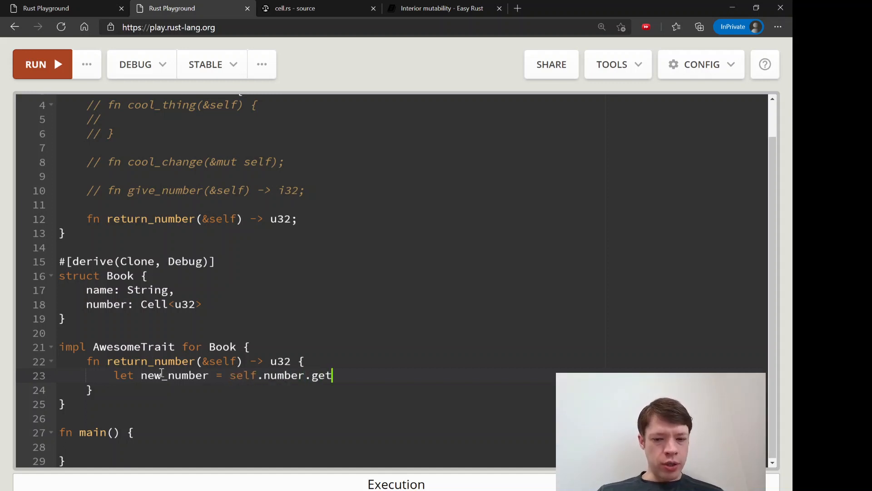
{"action": "type", "text": "() + 10;"}
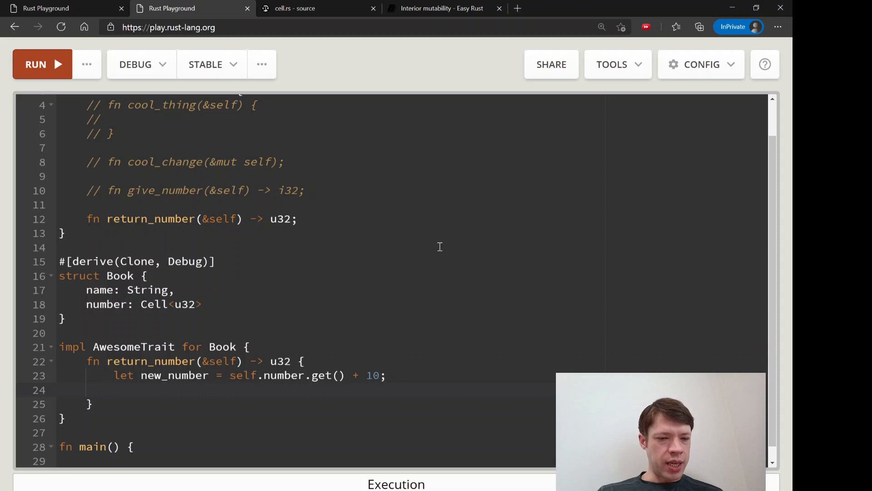
{"action": "type", "text": "self."}
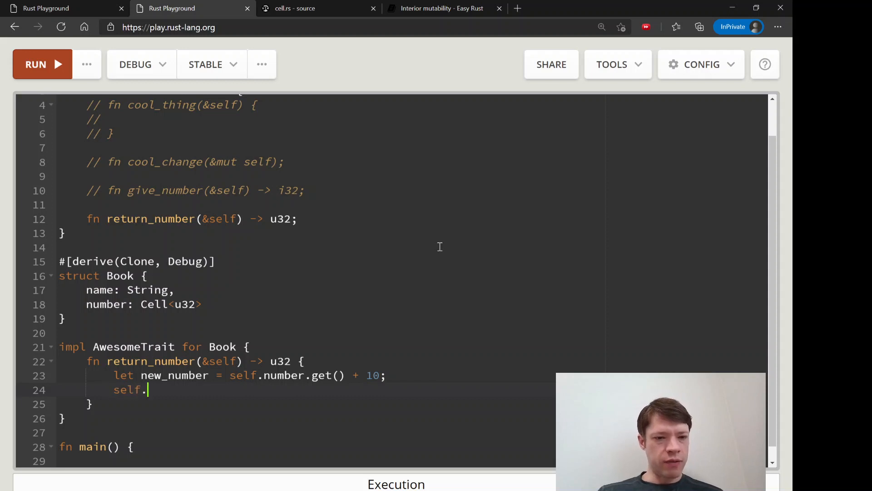
{"action": "type", "text": "number.s"}
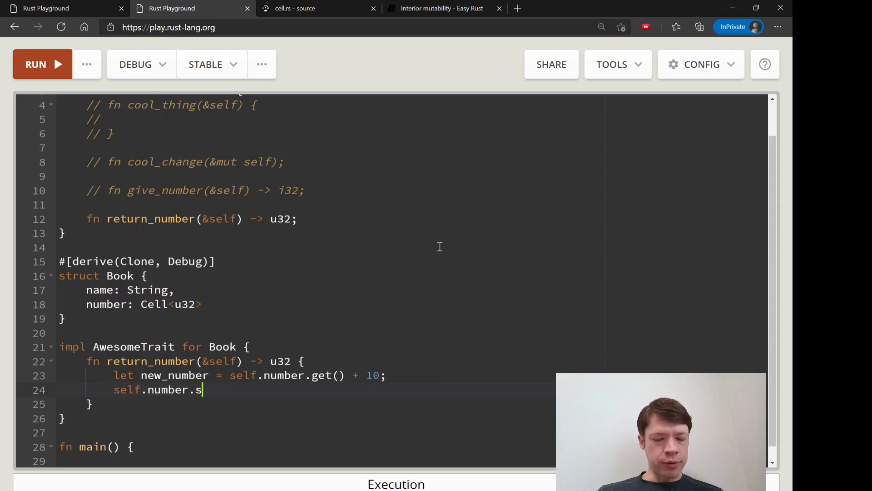
{"action": "type", "text": "et()"}
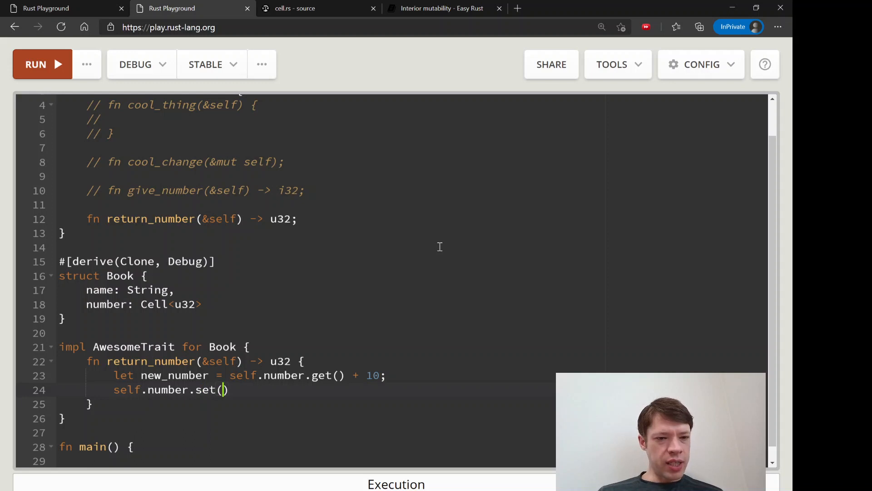
{"action": "type", "text": "new_number"}
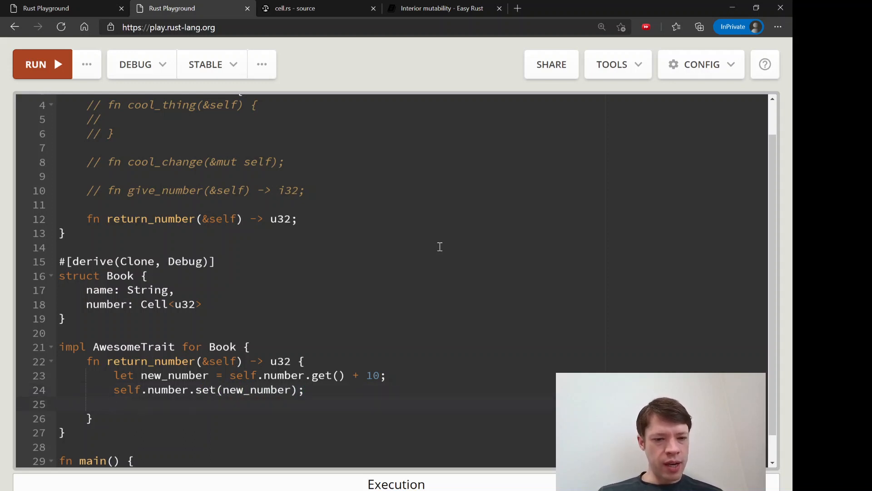
{"action": "type", "text": "self."}
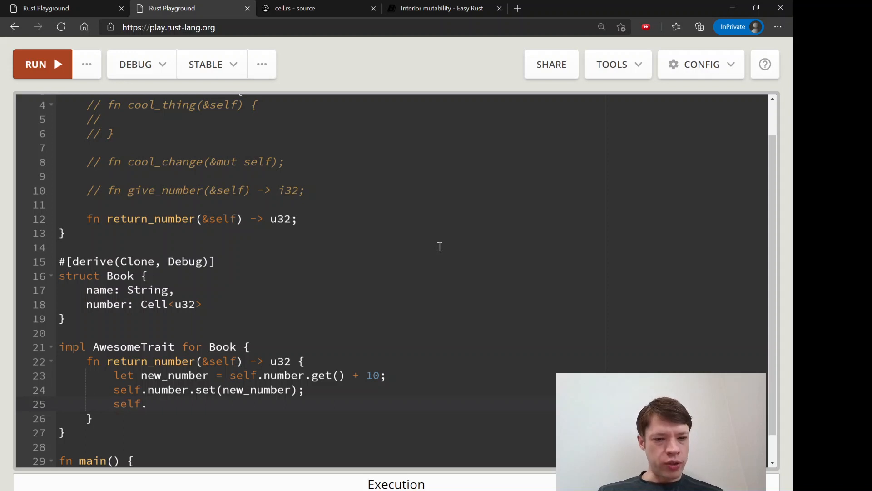
{"action": "type", "text": "numbe"}
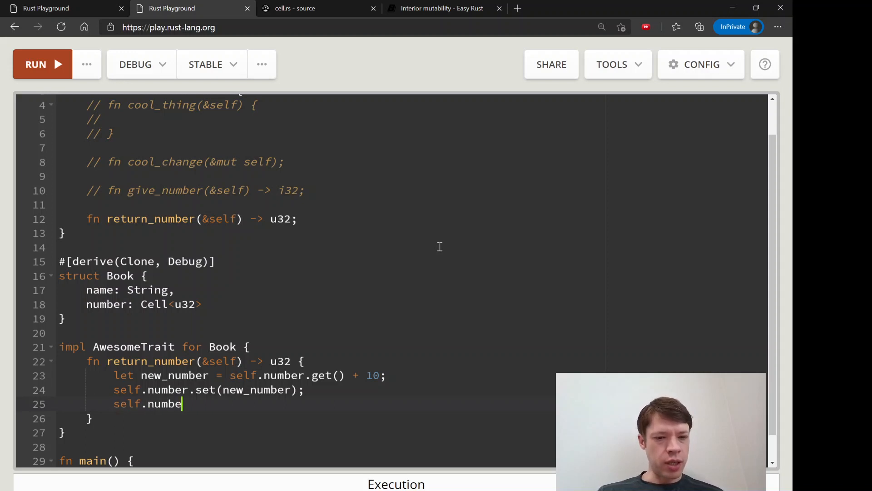
{"action": "type", "text": "r.get()"}
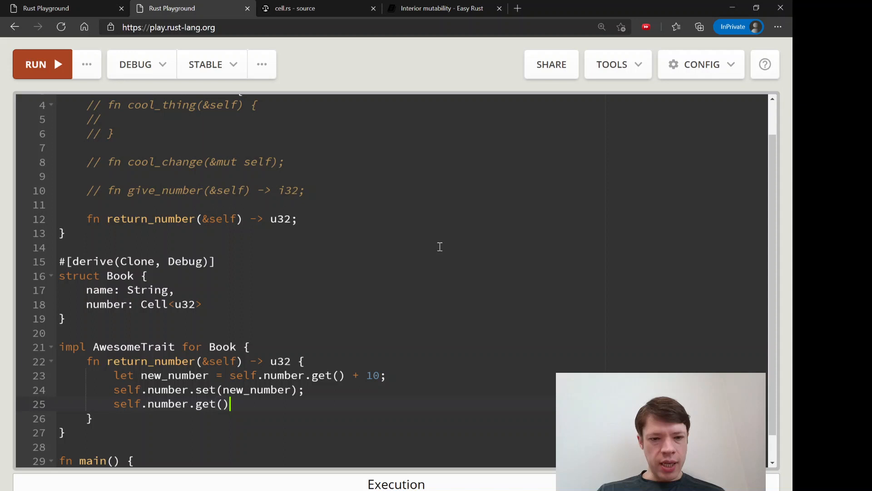
{"action": "left_click", "coordinate": [35, 64]}
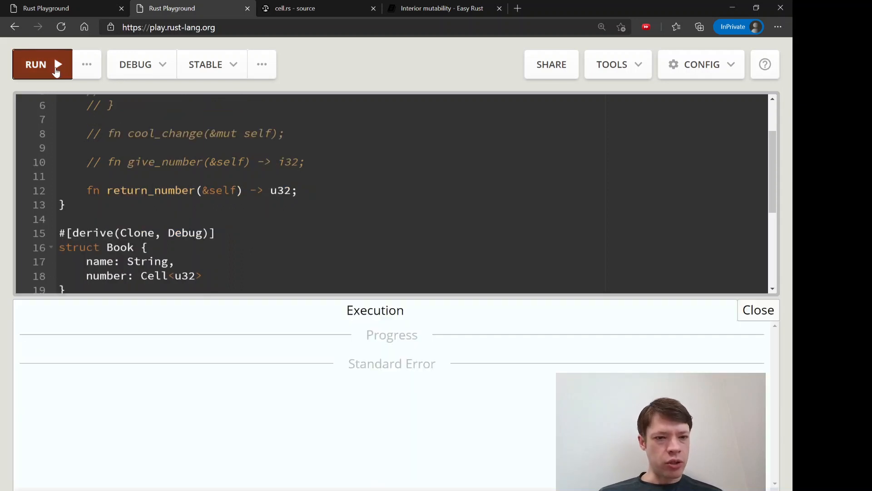
Run the Book program to confirm it compiles and add an empty fn main() below the impl block
{"action": "left_click", "coordinate": [35, 64]}
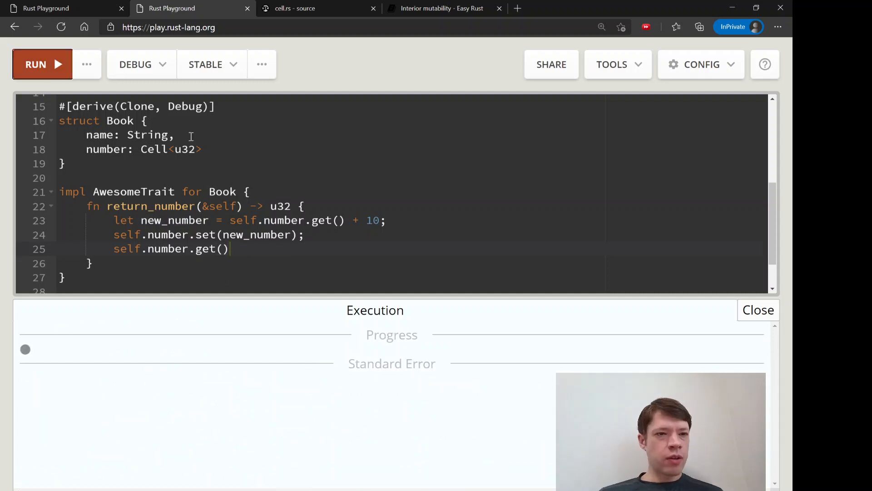
{"action": "left_click", "coordinate": [41, 64]}
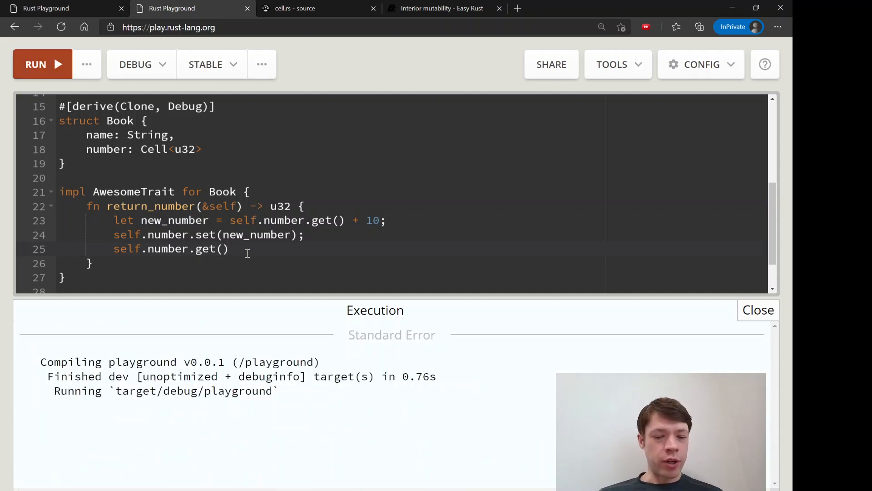
{"action": "scroll", "scroll_direction": "down", "scroll_amount": 3}
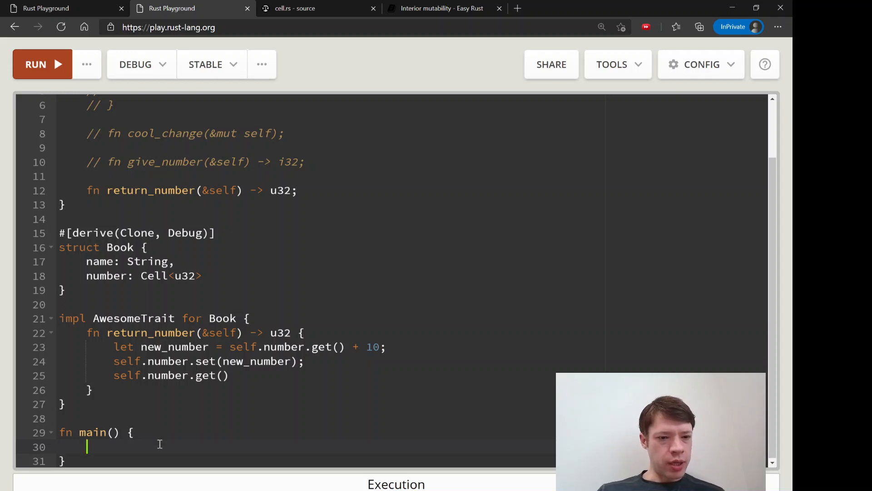
Declare my_book as Book with name "Something".to_string() and number Cell::new(10)
{"action": "type", "text": "let my_book = Book {"}
{"action": "type", "text": "name:"}
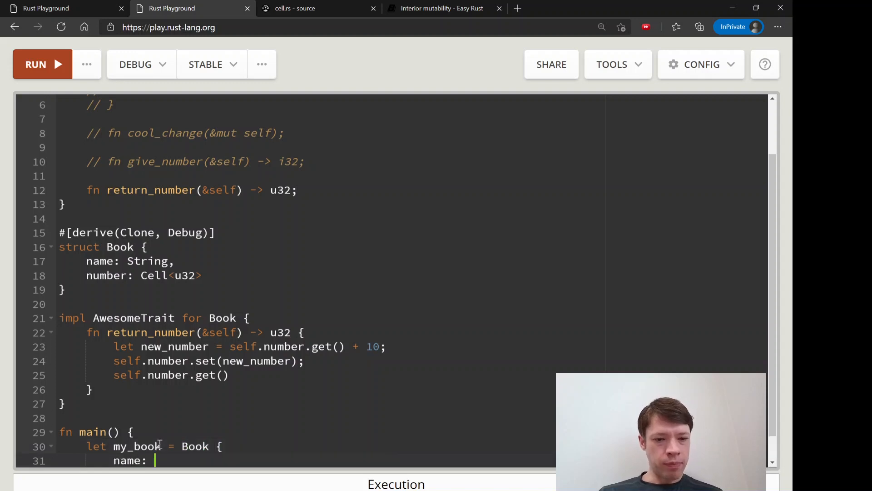
{"action": "type", "text": "\"Some\""}
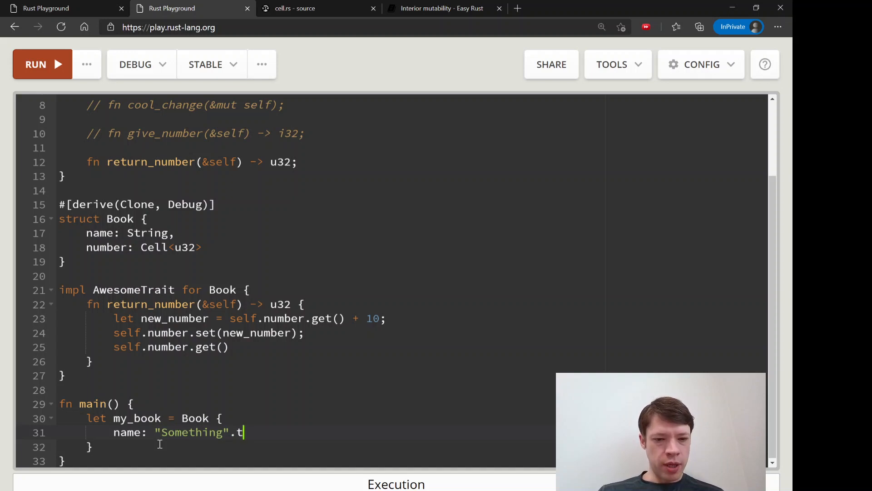
{"action": "type", "text": "o_string(),"}
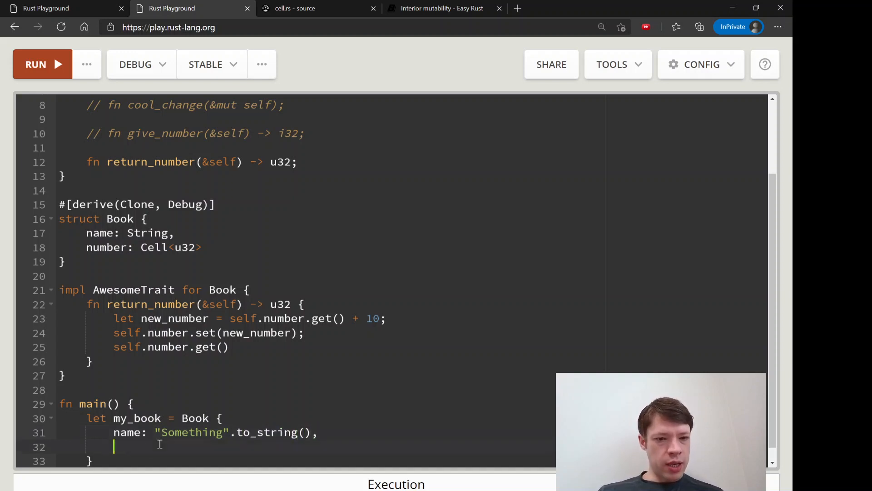
{"action": "type", "text": "number:"}
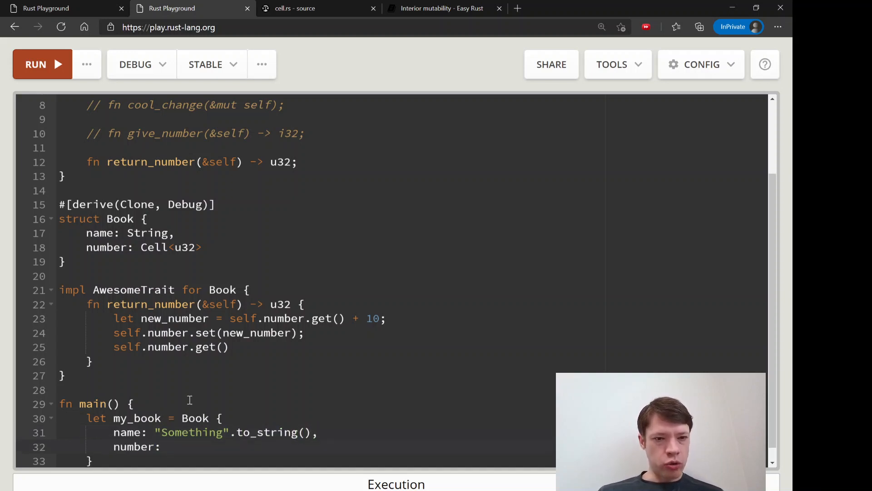
{"action": "type", "text": "Cell::"}
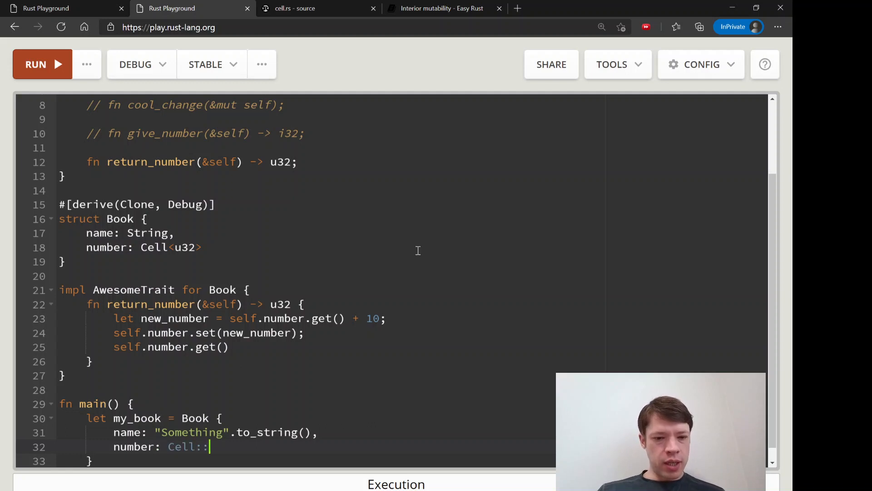
{"action": "type", "text": "new(10);"}
{"action": "type", "text": "dbg!("}
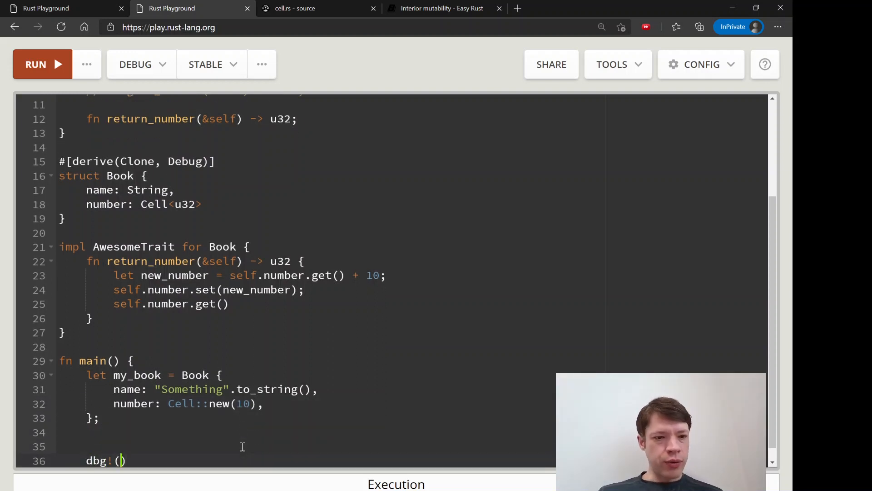
Pass my_book to dbg! and run the program
{"action": "type", "text": "&my"}
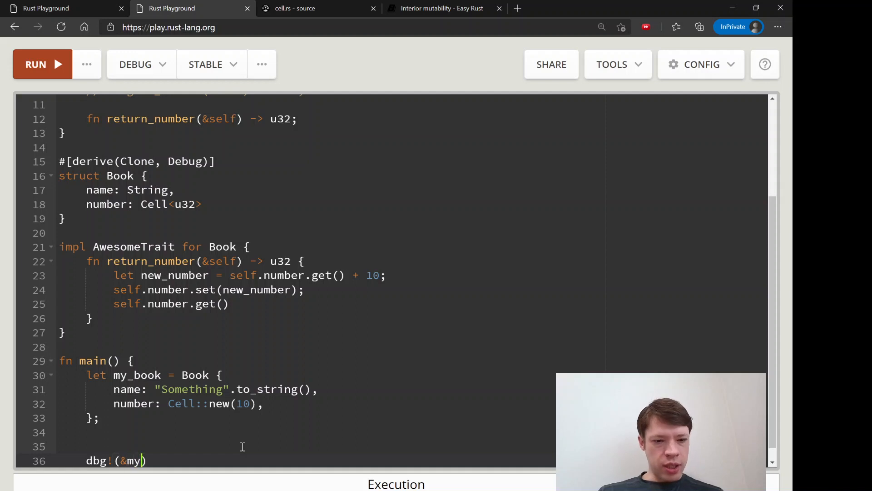
{"action": "type", "text": "_book)"}
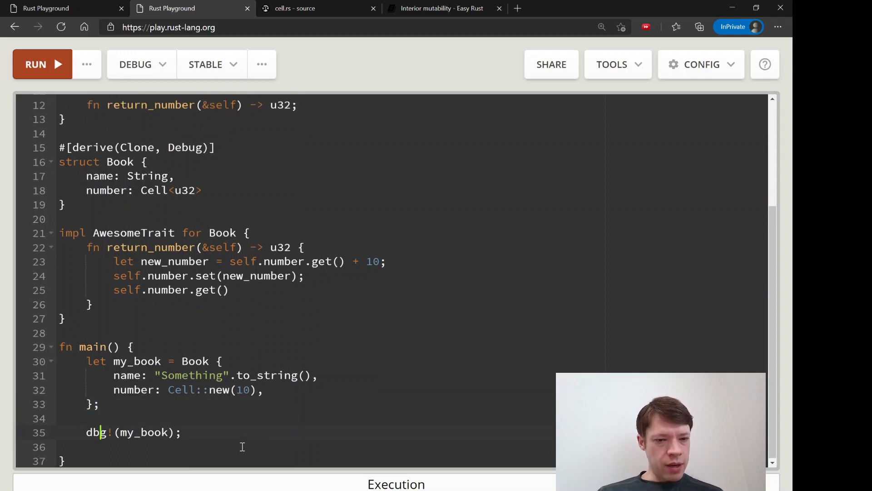
{"action": "left_click", "coordinate": [36, 64]}
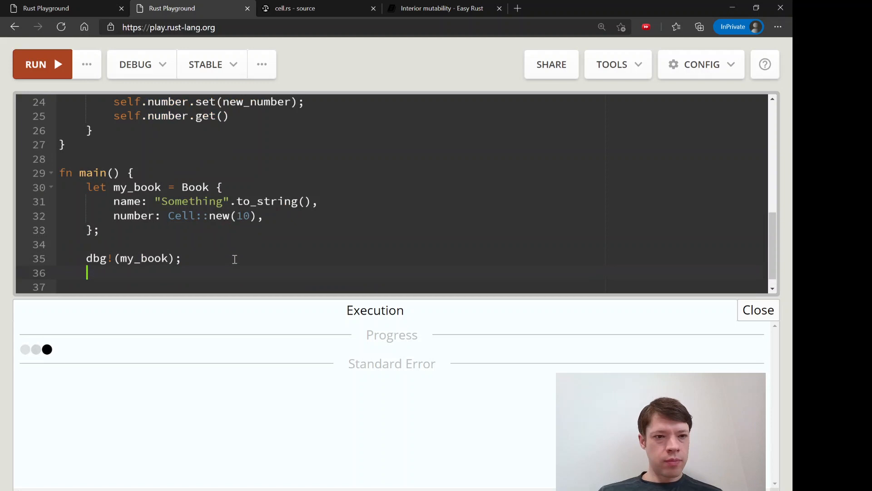
Review the printed Cell value 10 and begin a new let statement below dbg!
{"action": "left_click", "coordinate": [36, 63]}
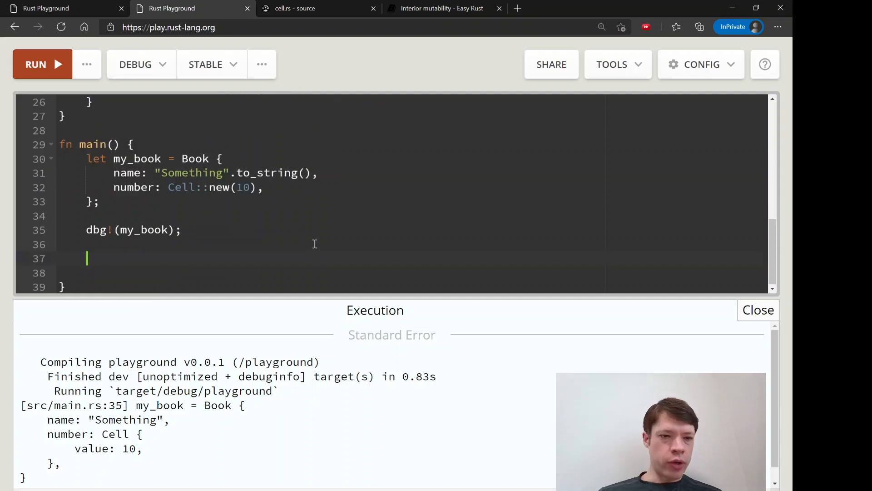
{"action": "type", "text": "let"}
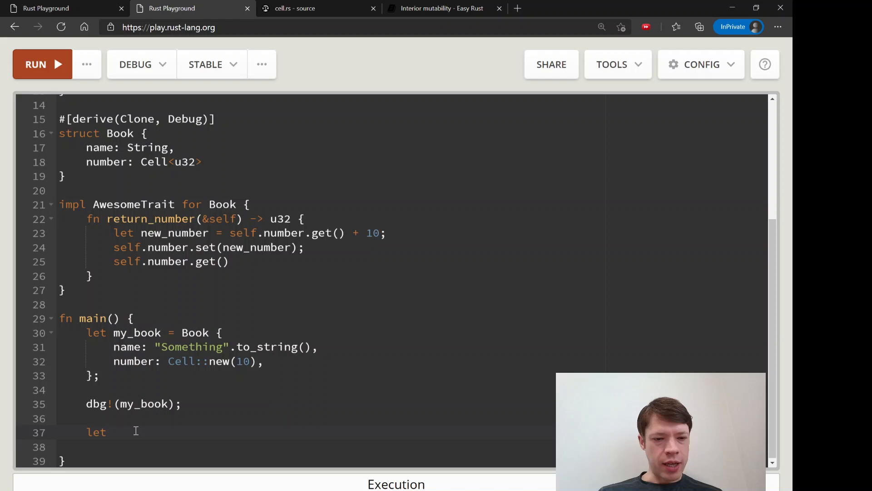
Store my_book.return_number() in next_number
{"action": "type", "text": "next_"}
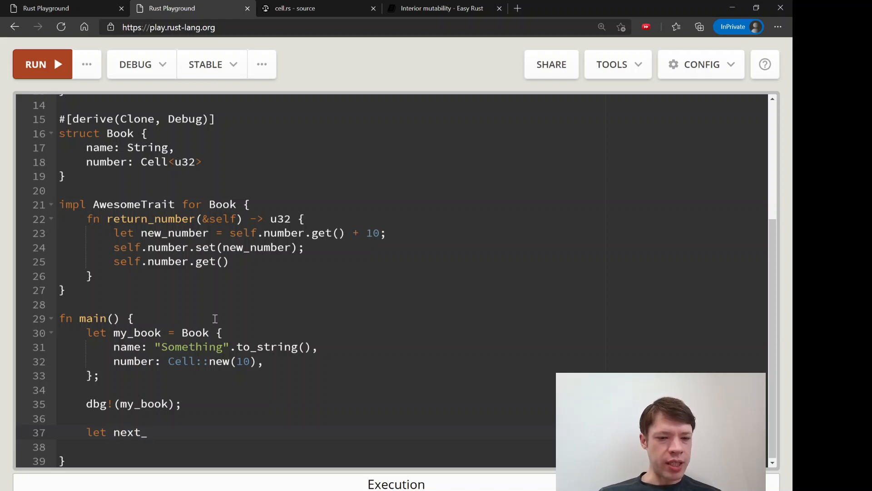
{"action": "type", "text": "number ="}
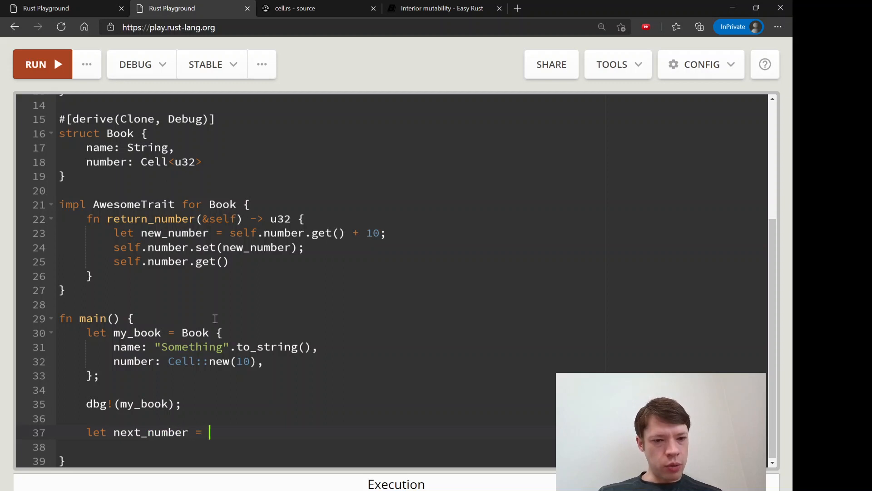
{"action": "type", "text": "my_book.retur"}
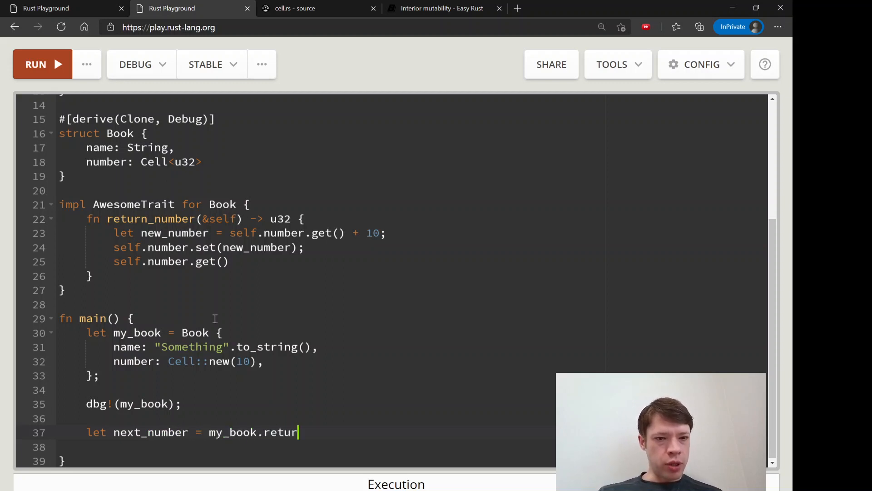
{"action": "type", "text": "n_number();"}
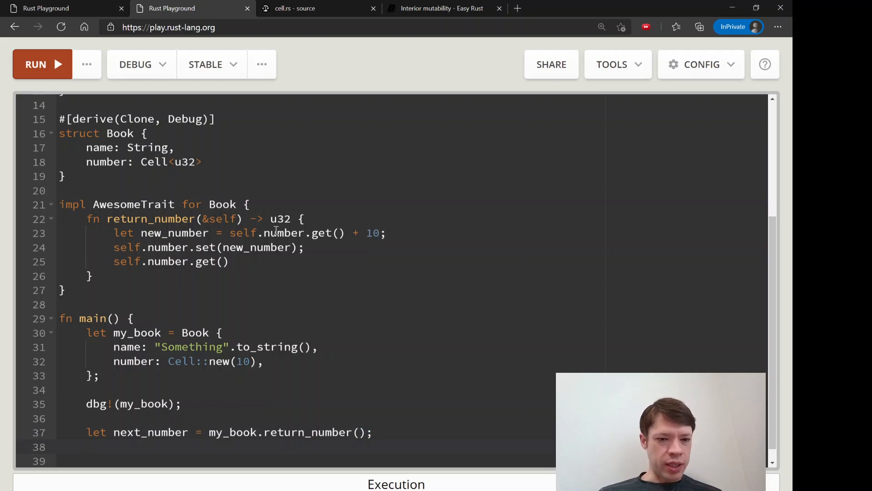
Add a second dbg!(my_book) after the return_number call
{"action": "type", "text": "dbg!"}
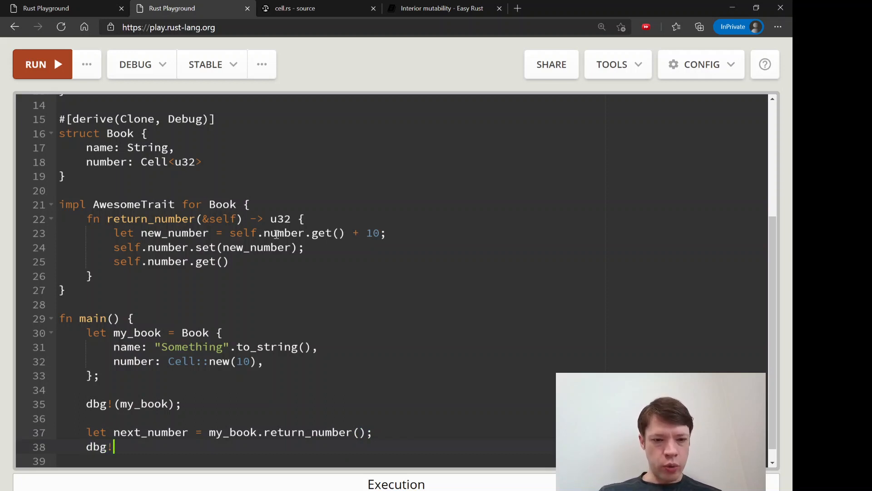
{"action": "type", "text": "(my_book)"}
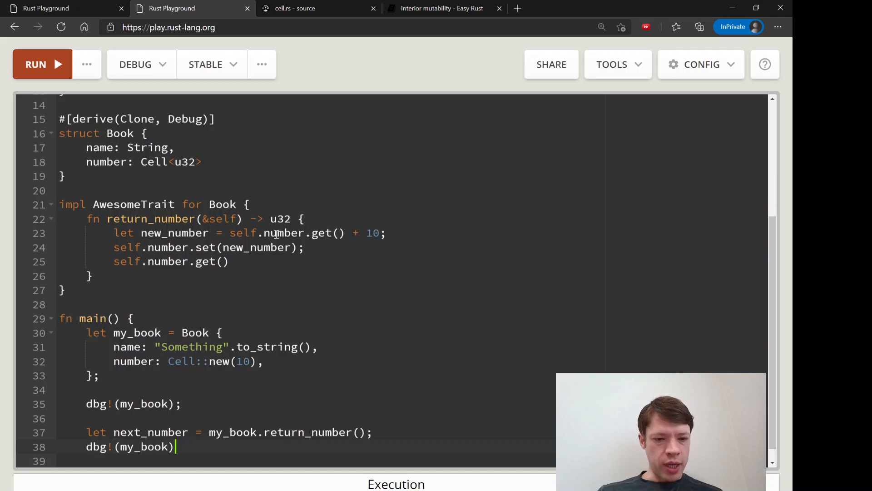
{"action": "type", "text": ";"}
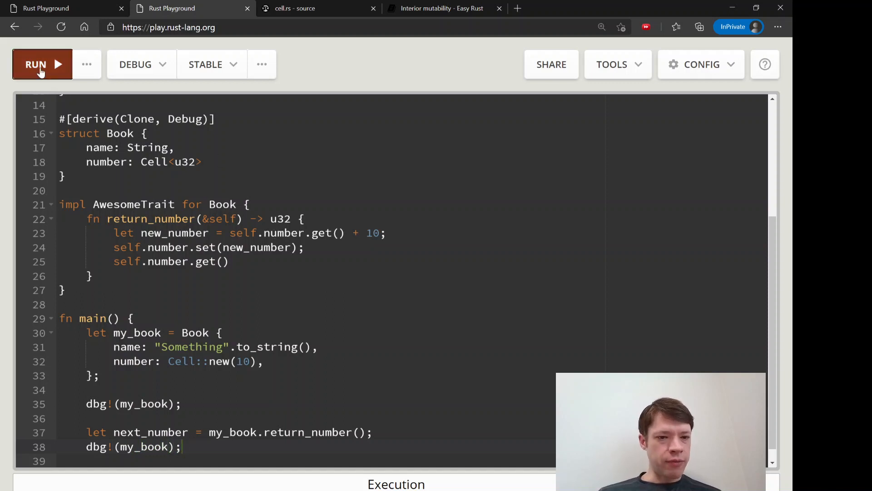
Run, then add print!("{}", next_number); to main
{"action": "left_click", "coordinate": [42, 64]}
{"action": "type", "text": "printl"}
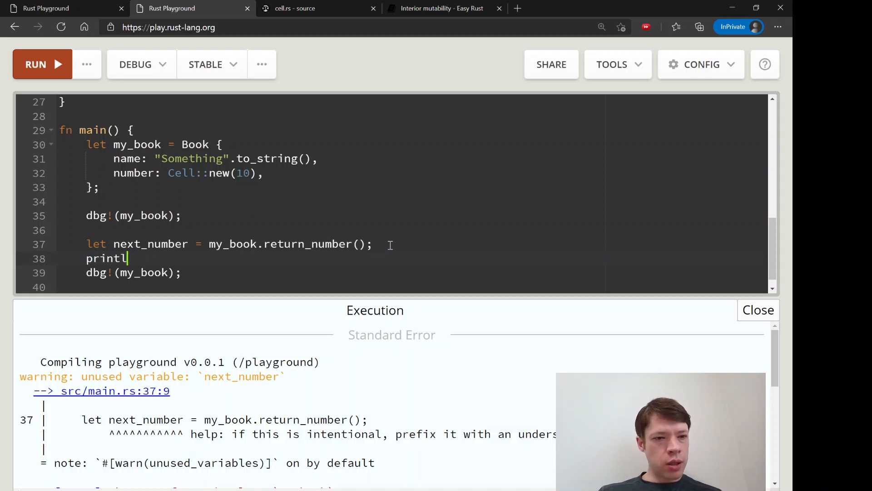
{"action": "type", "text": "!\"("}
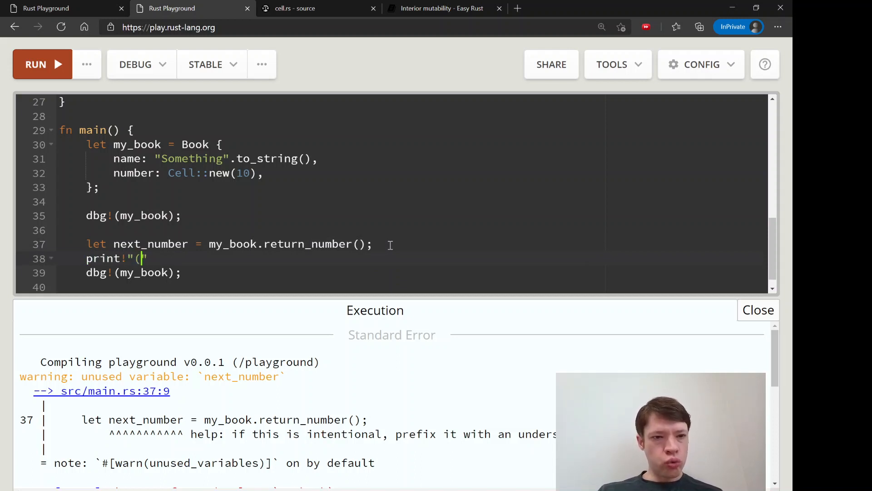
{"action": "type", "text": "{}\")"}
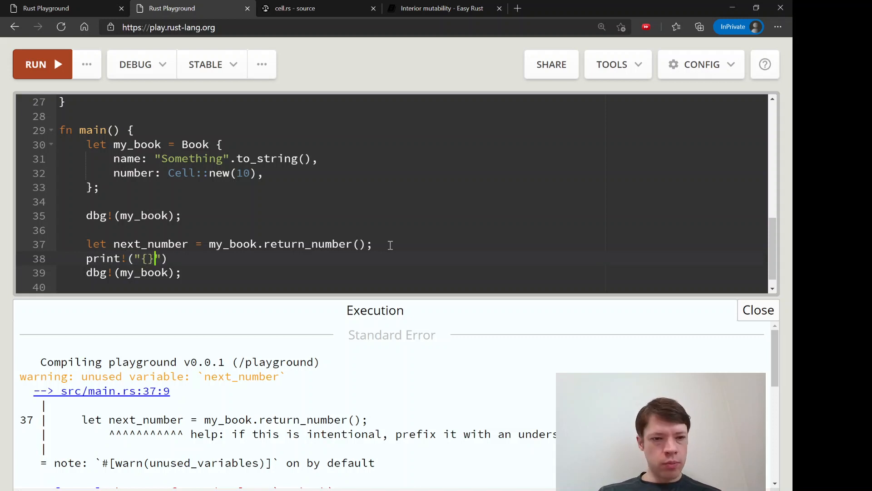
{"action": "type", "text": ", next_nu"}
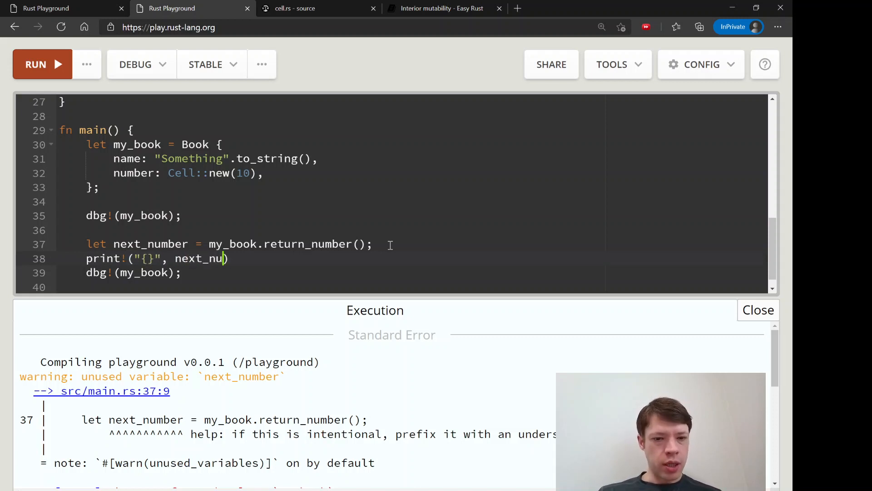
{"action": "type", "text": "mber);"}
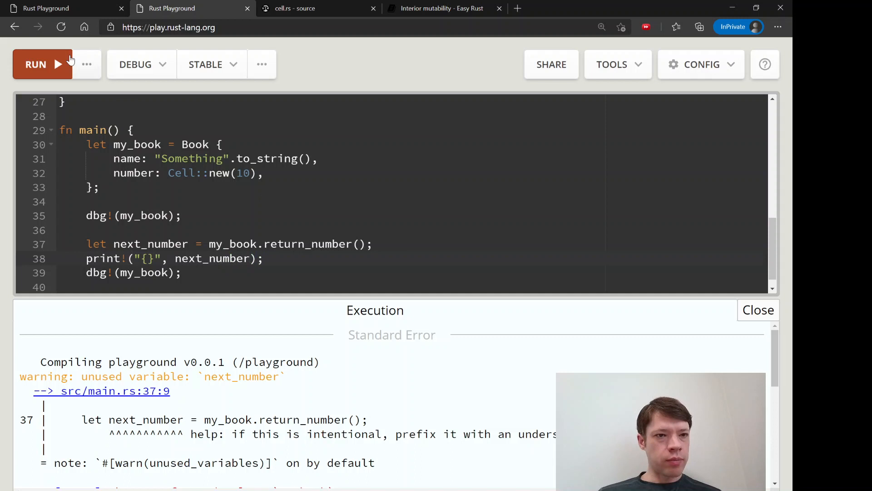
Rerun to hit the moved-value error and make the first dbg! borrow &my_book
{"action": "left_click", "coordinate": [36, 64]}
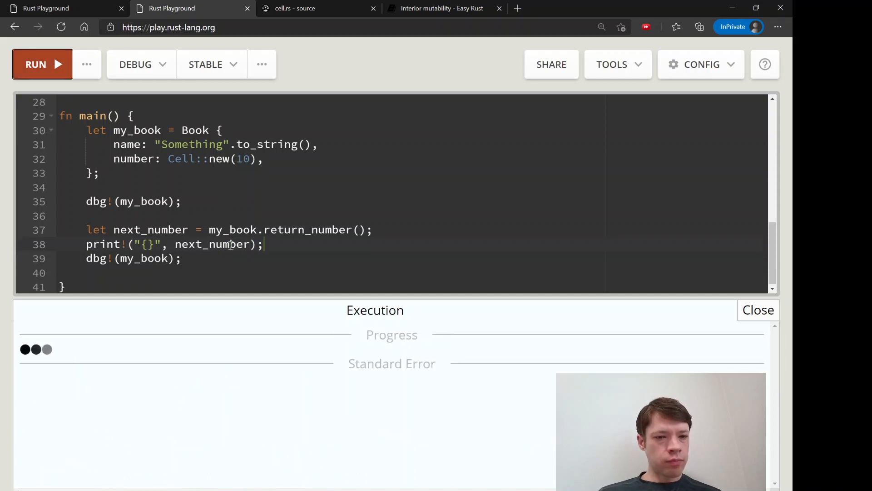
{"action": "left_click", "coordinate": [35, 64]}
{"action": "type", "text": "&"}
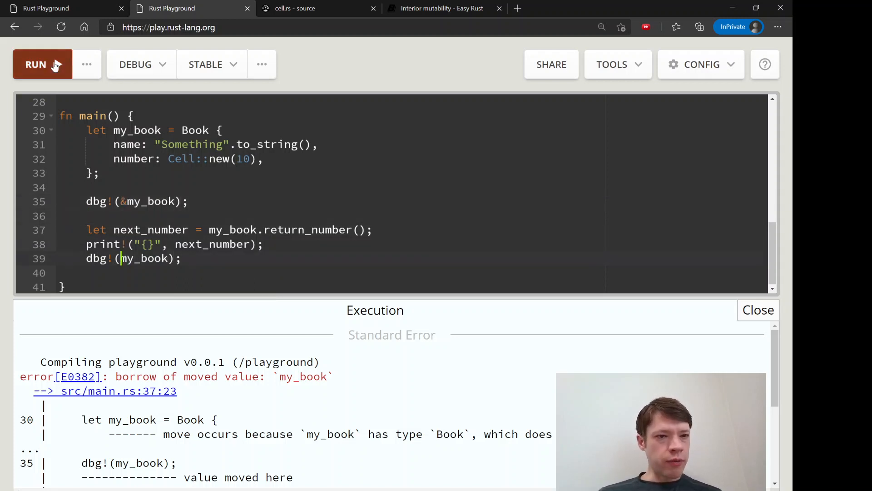
Rerun and review the output: Cell value 10, then 20, and 20 printed
{"action": "left_click", "coordinate": [35, 63]}
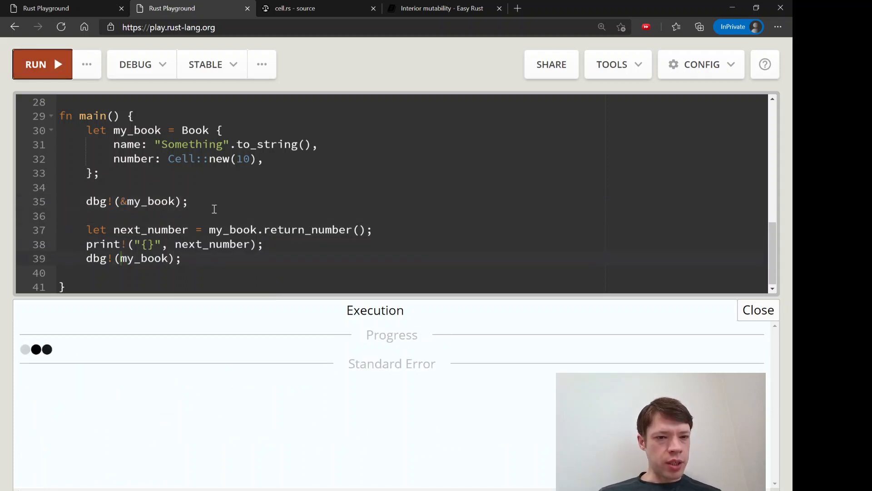
{"action": "left_click", "coordinate": [43, 64]}
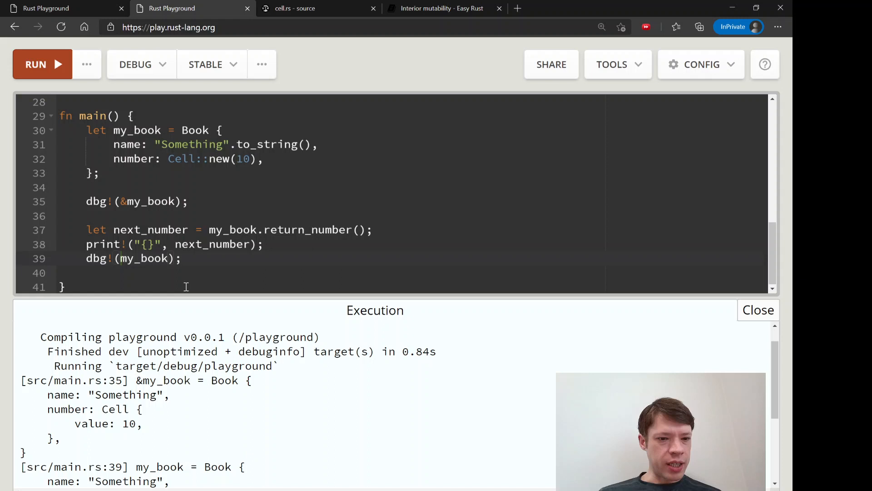
{"action": "left_click_drag", "start_coordinate": [87, 229], "coordinate": [217, 229]}
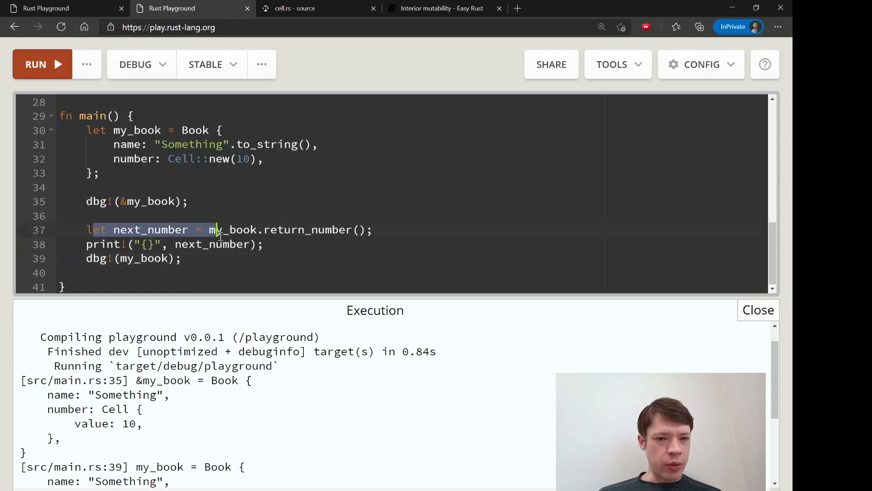
{"action": "scroll", "scroll_direction": "down", "scroll_amount": 3}
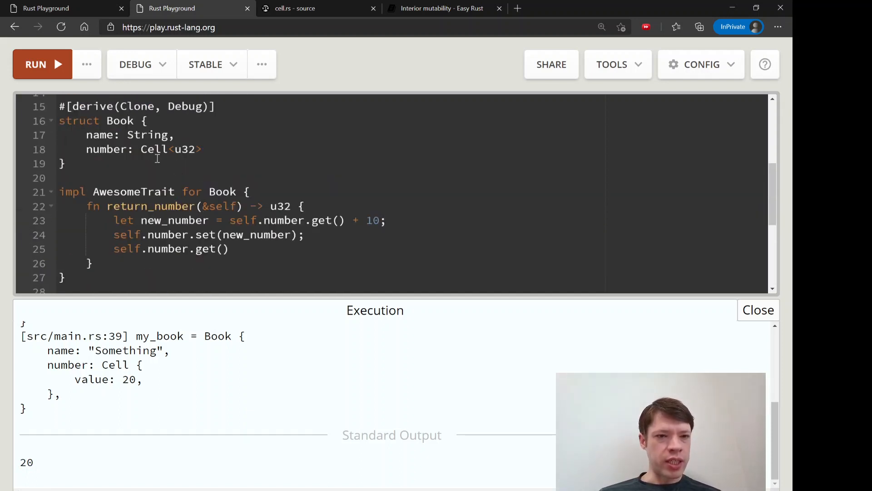
{"action": "scroll", "scroll_direction": "down", "scroll_amount": 3}
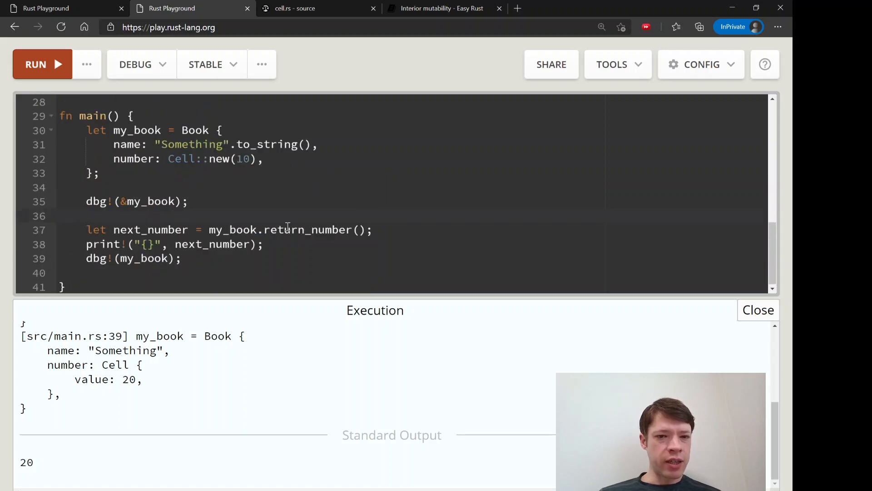